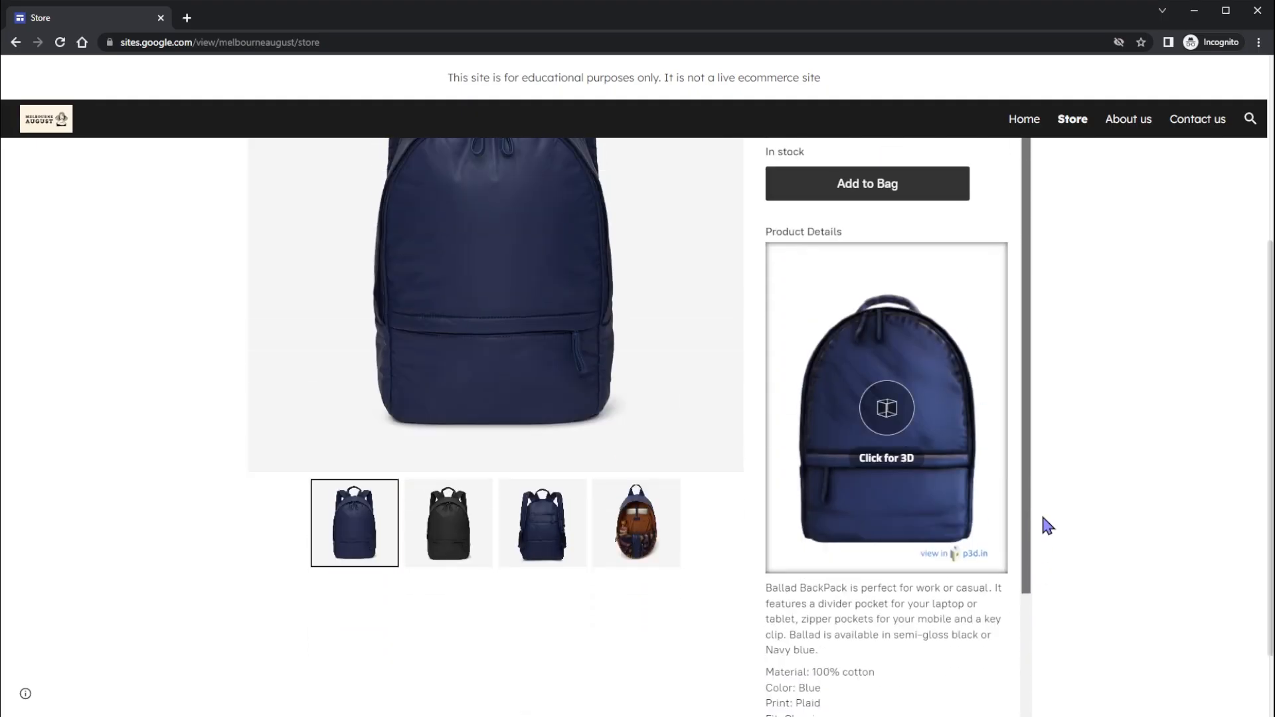
pyautogui.scroll(-3)
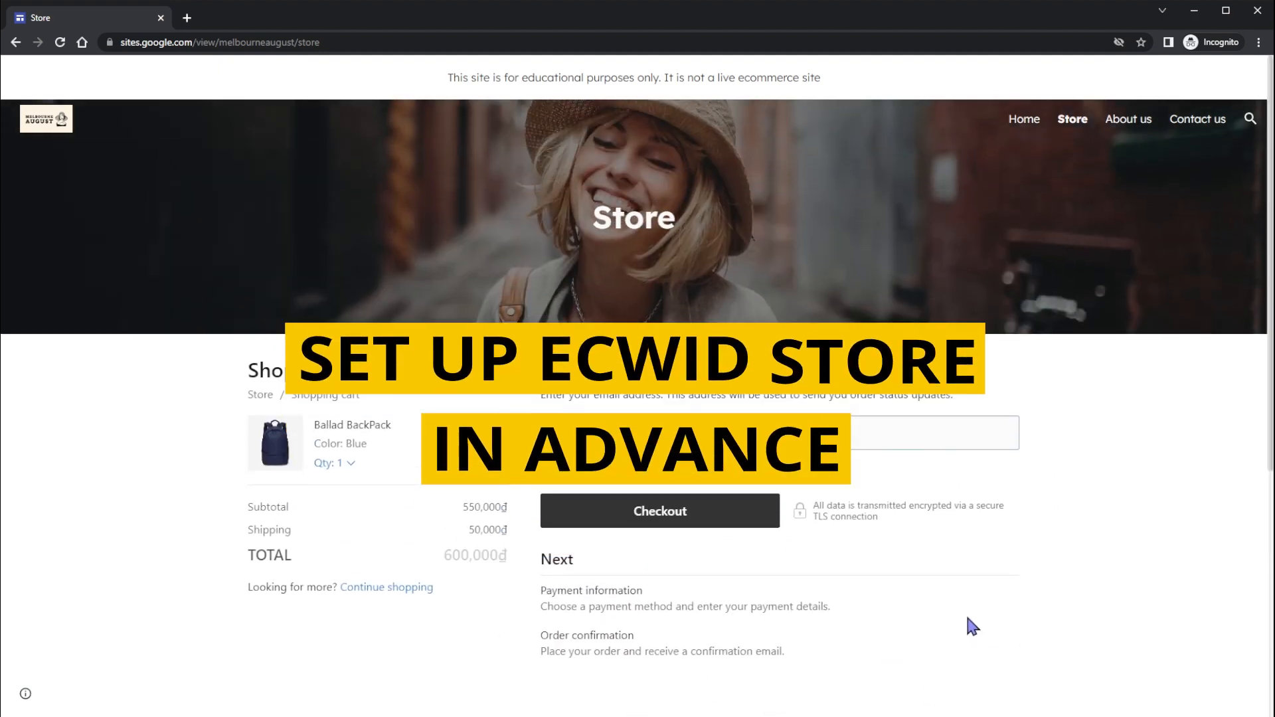
pyautogui.click(920, 447)
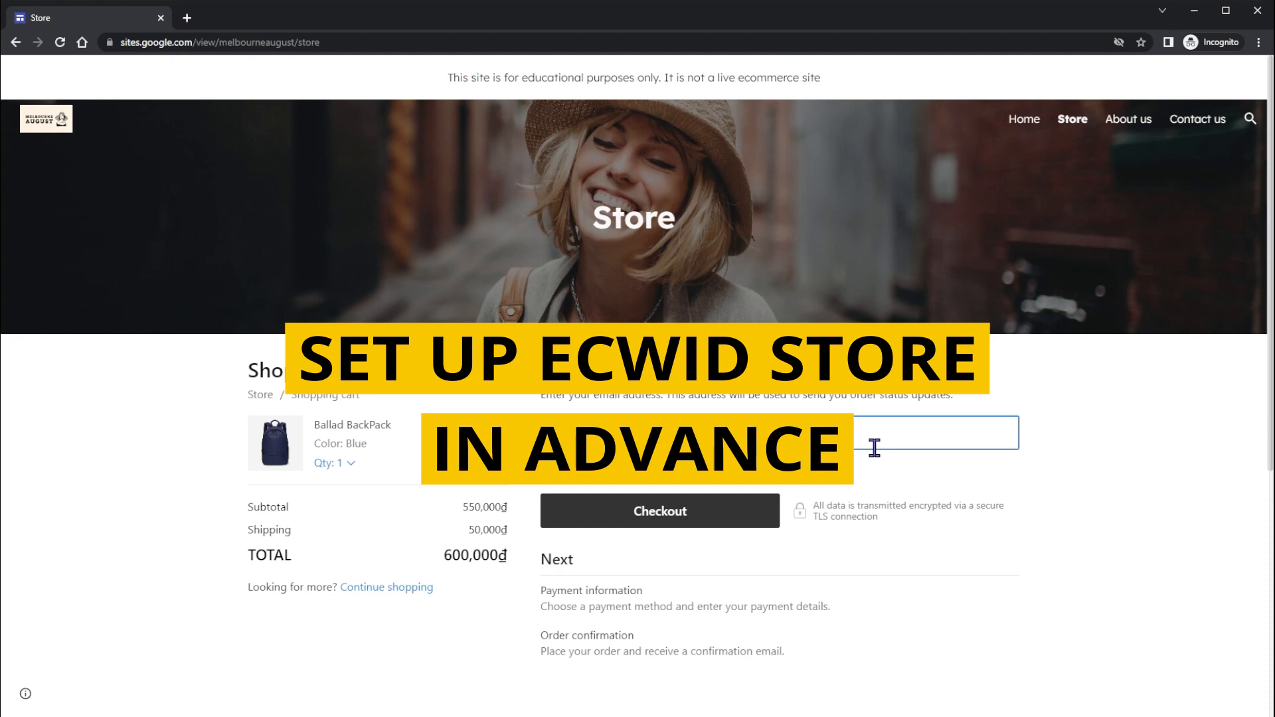
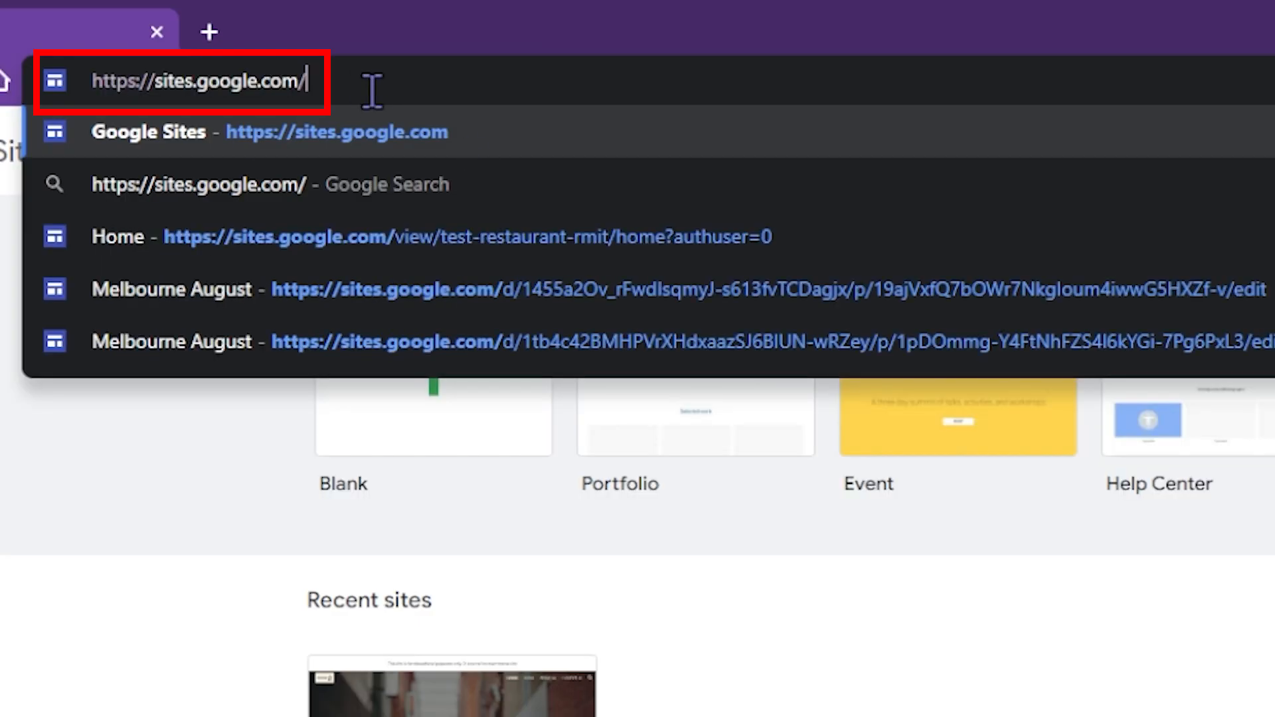
# - Go to sites.google.com and start a new site from the Blank template
pyautogui.press('Enter')
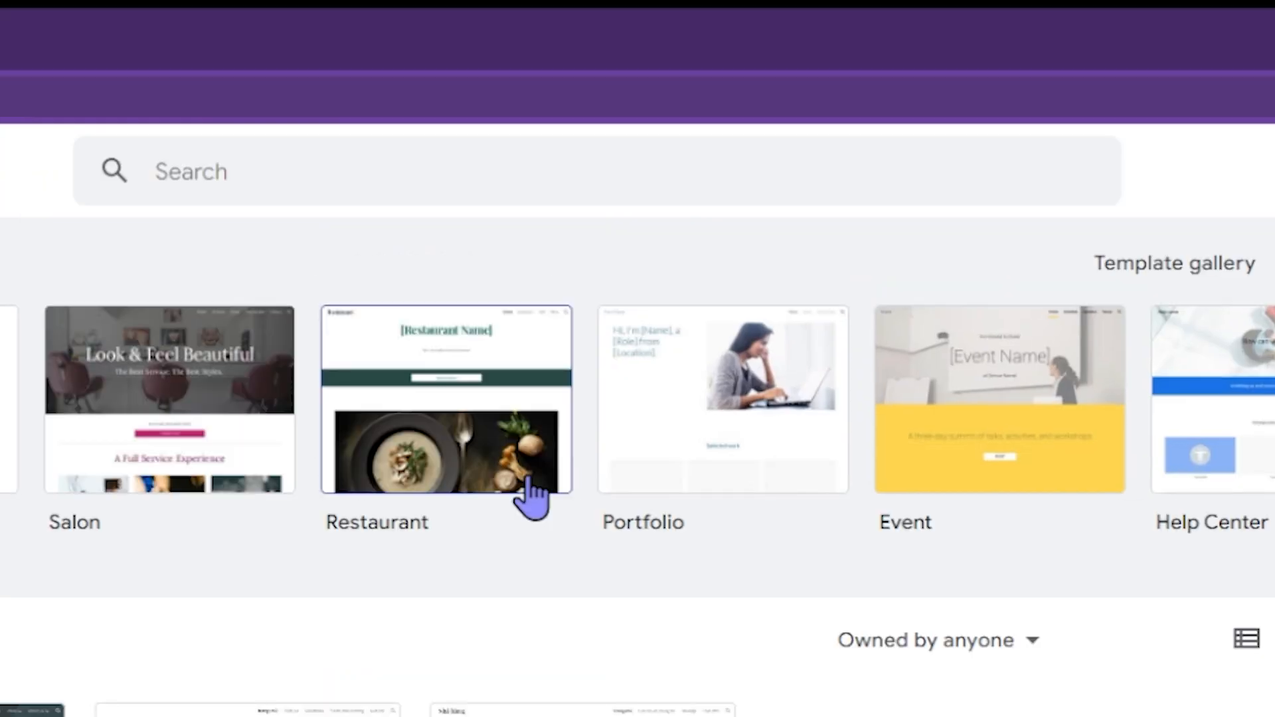
pyautogui.scroll(-3)
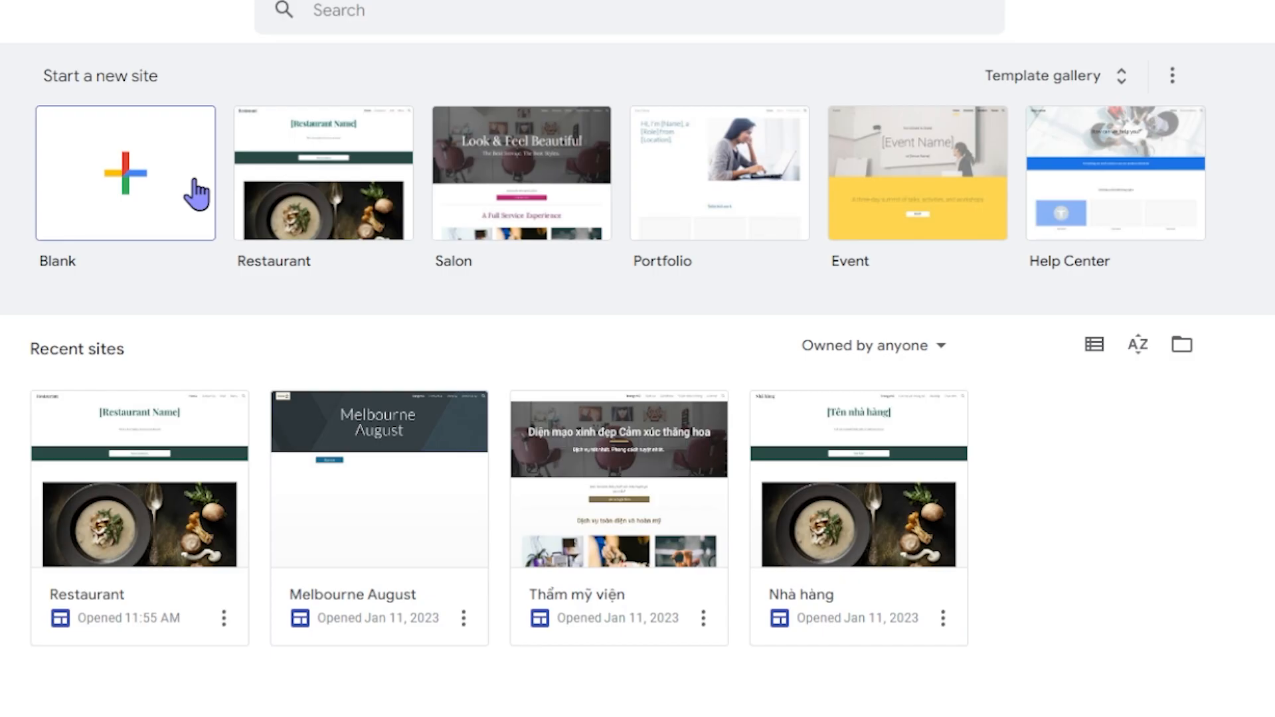
pyautogui.click(125, 171)
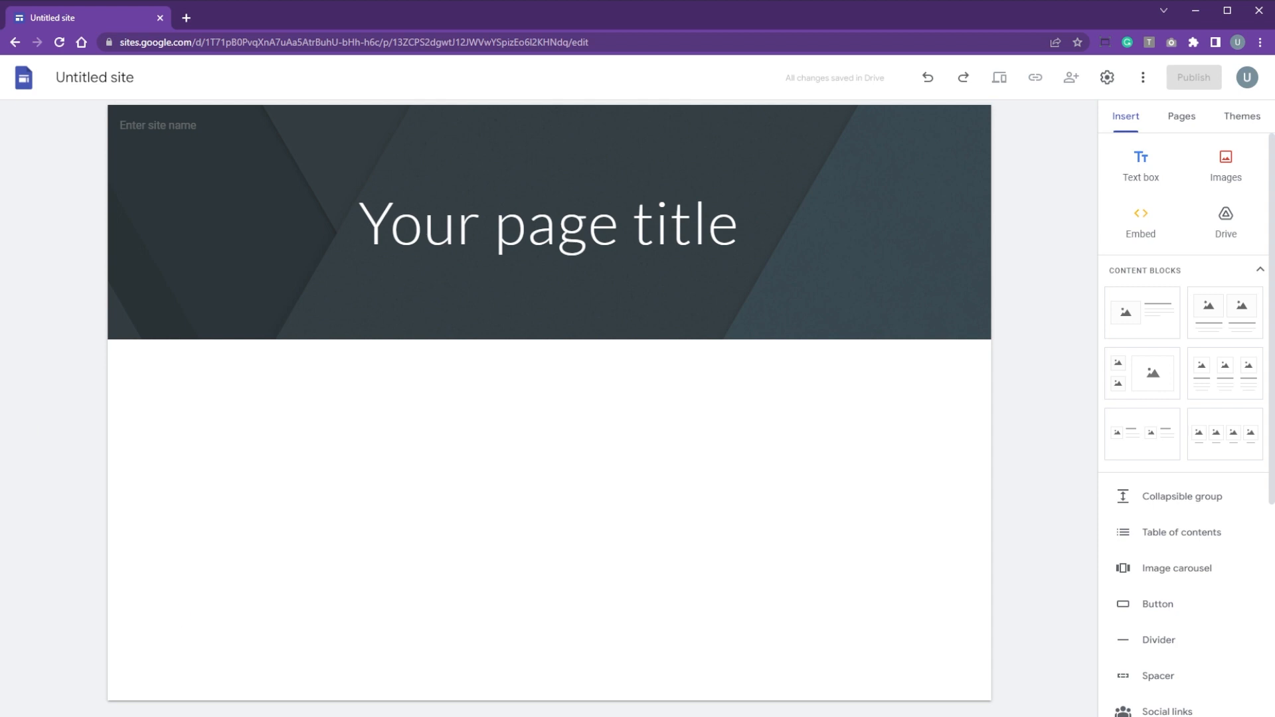
# - Add Store, About us and Contact us pages to the site via the Pages panel
pyautogui.click(1182, 117)
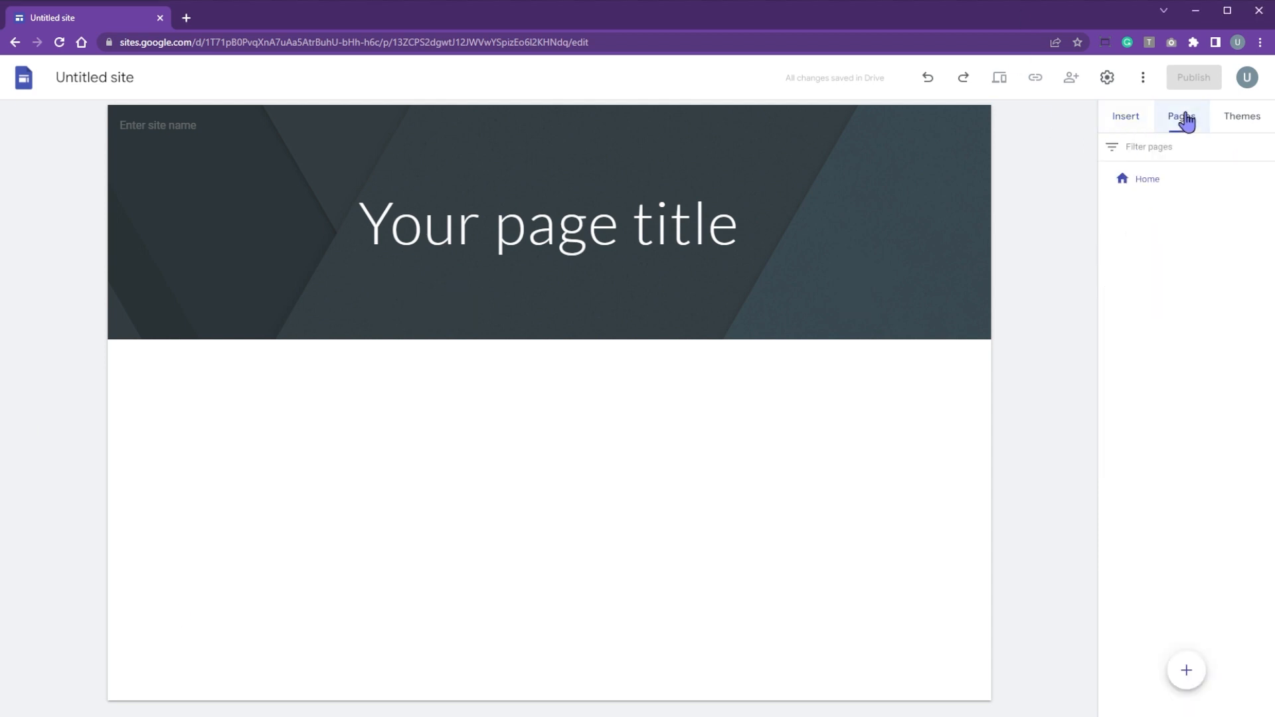
pyautogui.click(1186, 669)
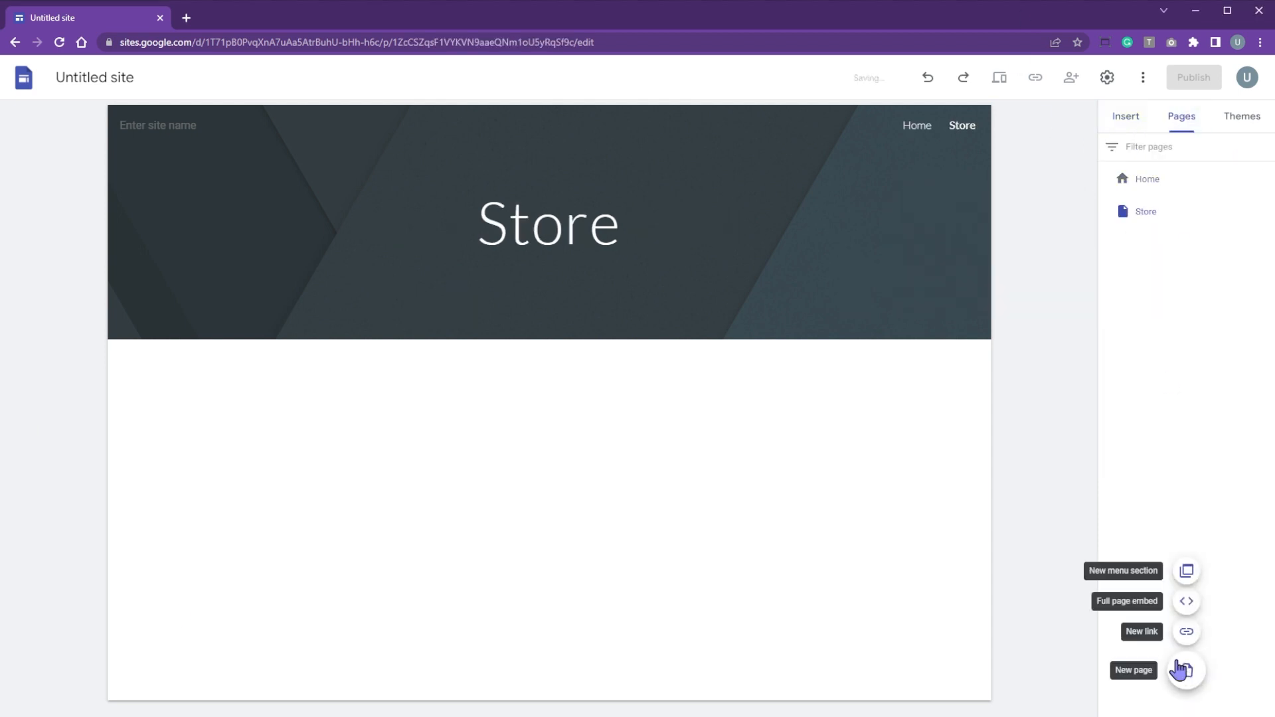
pyautogui.click(1187, 669)
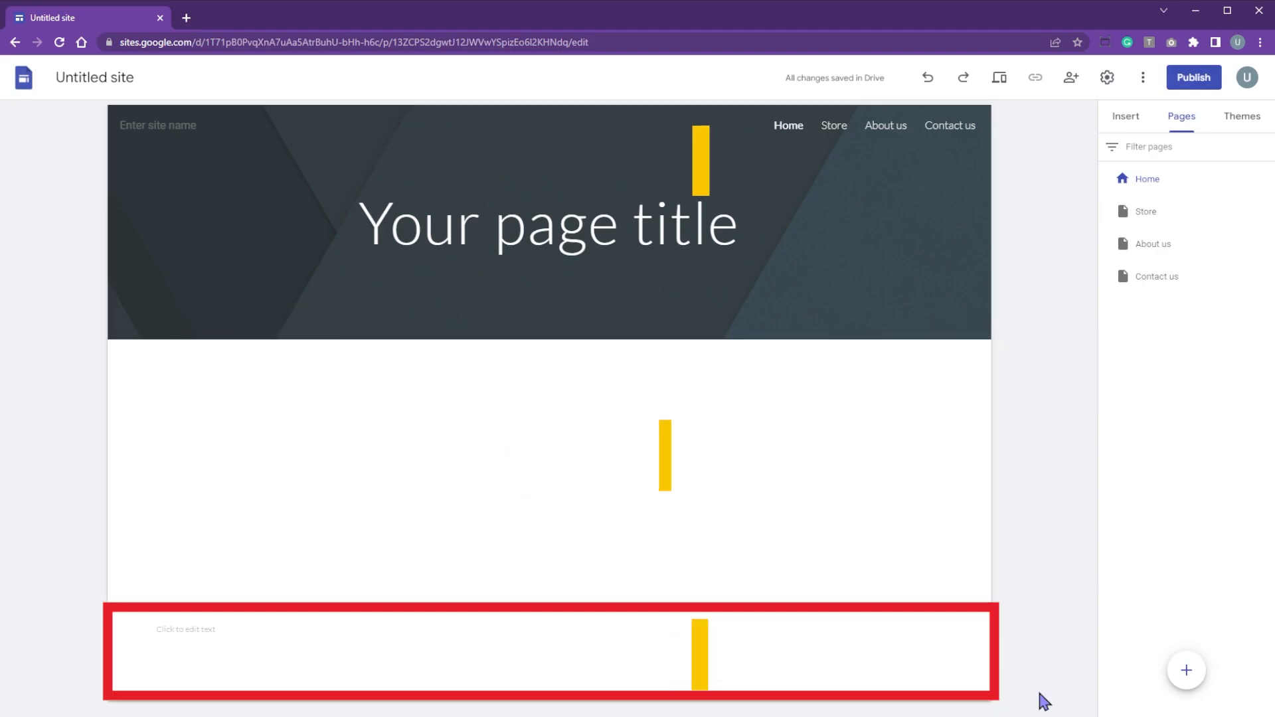
pyautogui.click(174, 316)
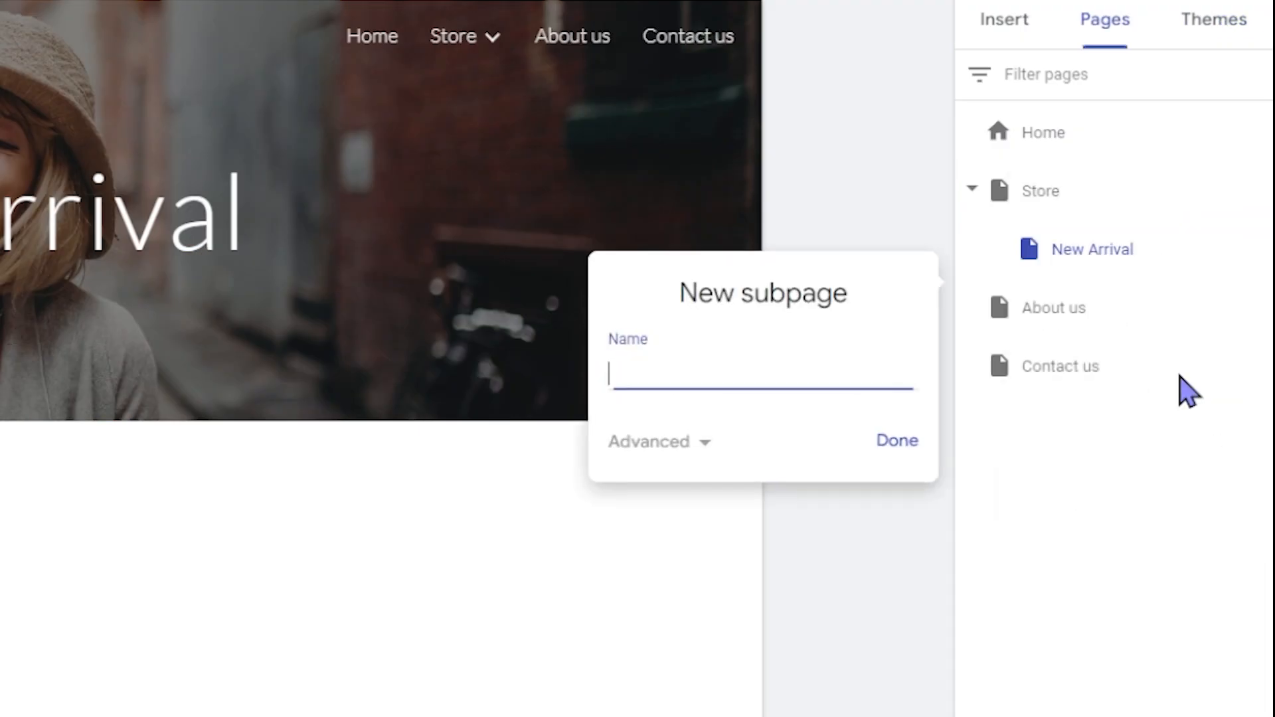
# - Name the Featured Products subpage and set the site name to Melbourne August
pyautogui.write('Featured')
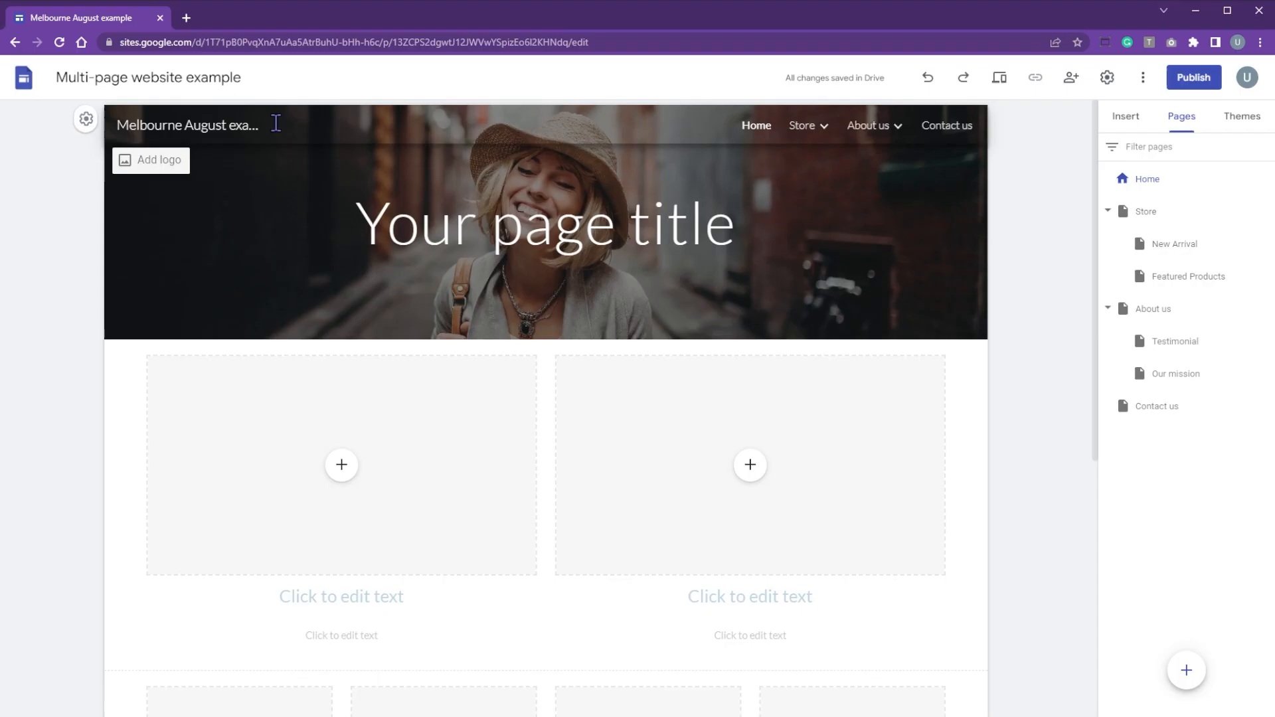
pyautogui.doubleClick(187, 125)
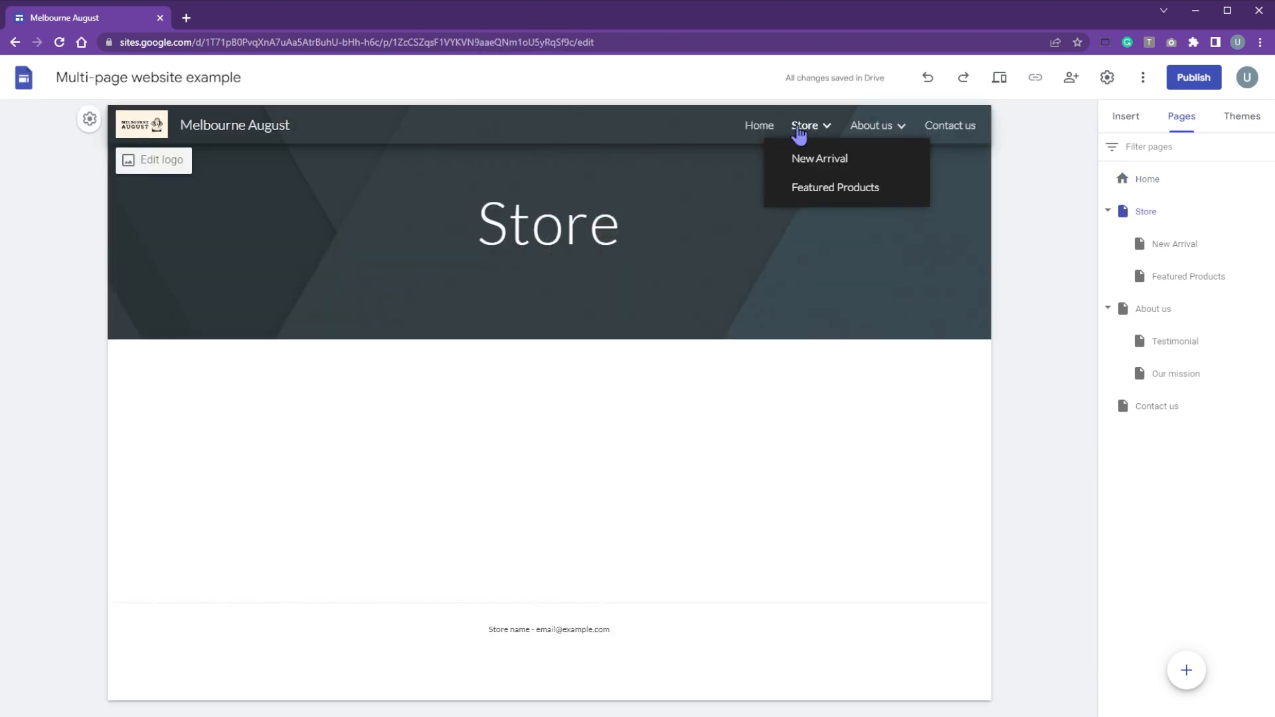
pyautogui.click(949, 125)
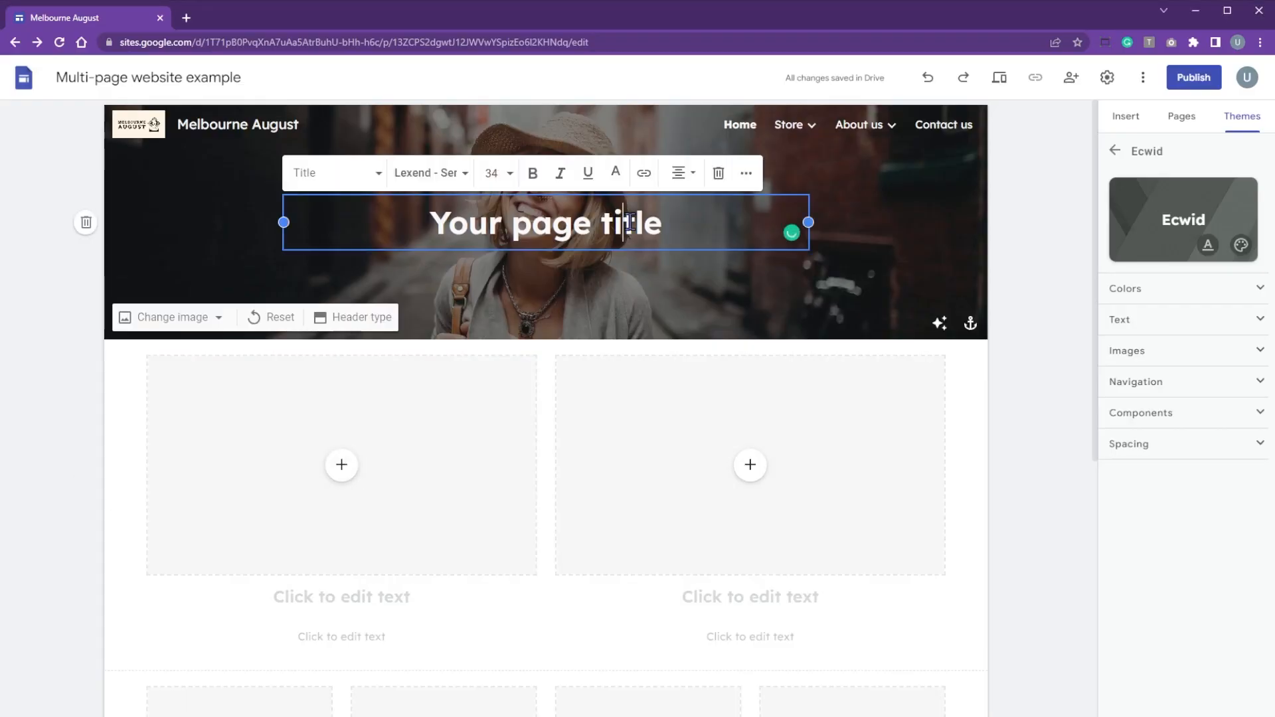
# - Title the header Melbourne August with the tagline and use the Cover header style
pyautogui.write('Melbourne August')
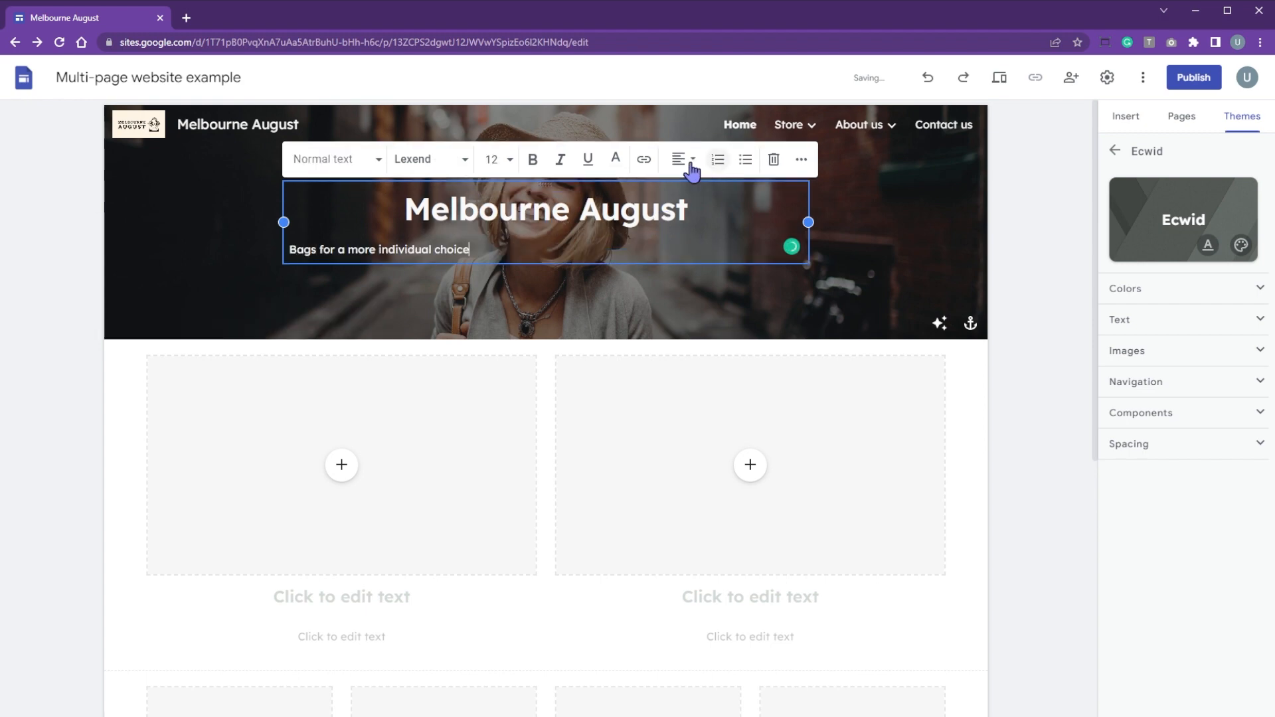
pyautogui.click(1036, 216)
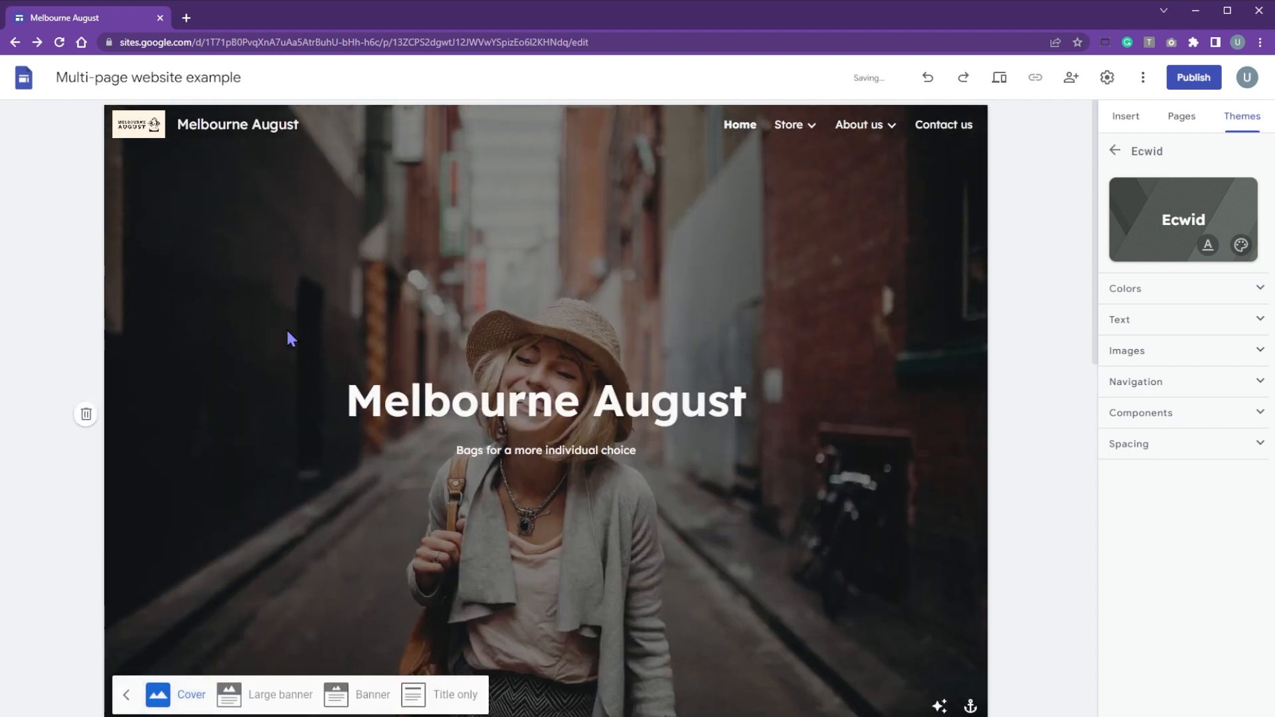
pyautogui.click(1181, 116)
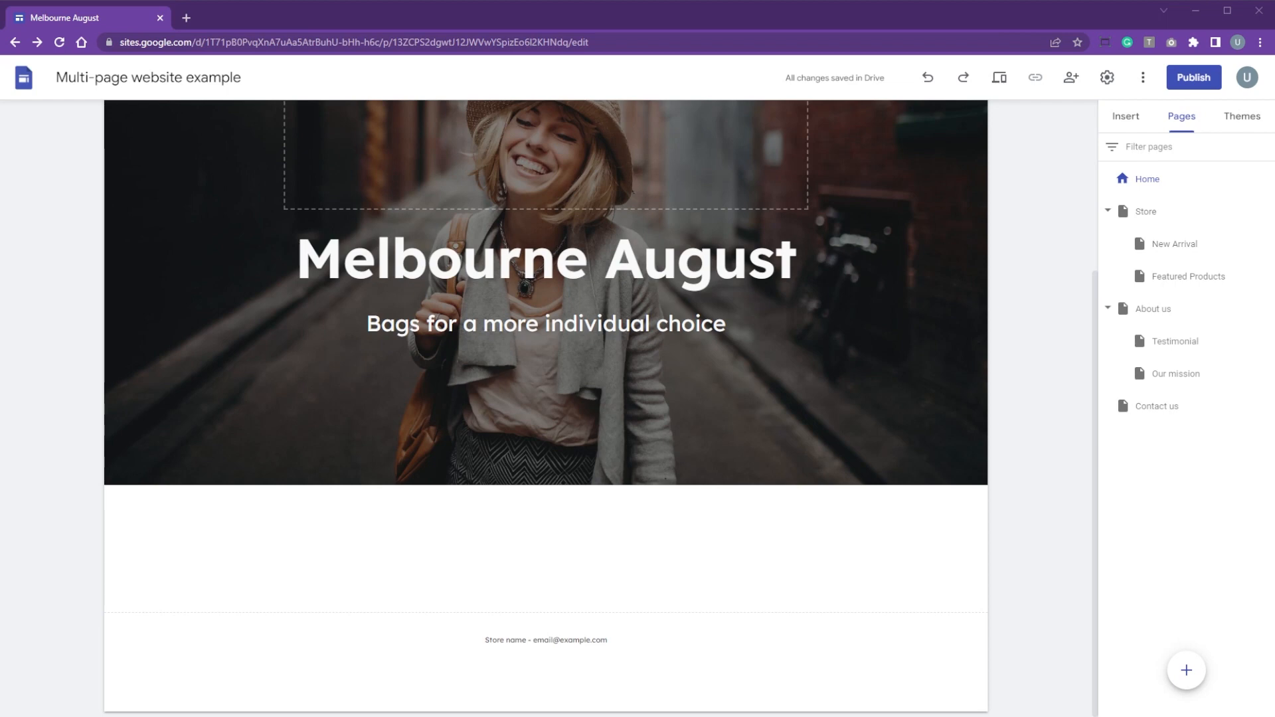
# - Add an image-text section with a backpack photo and a Shop Now button linked to a page
pyautogui.click(1126, 117)
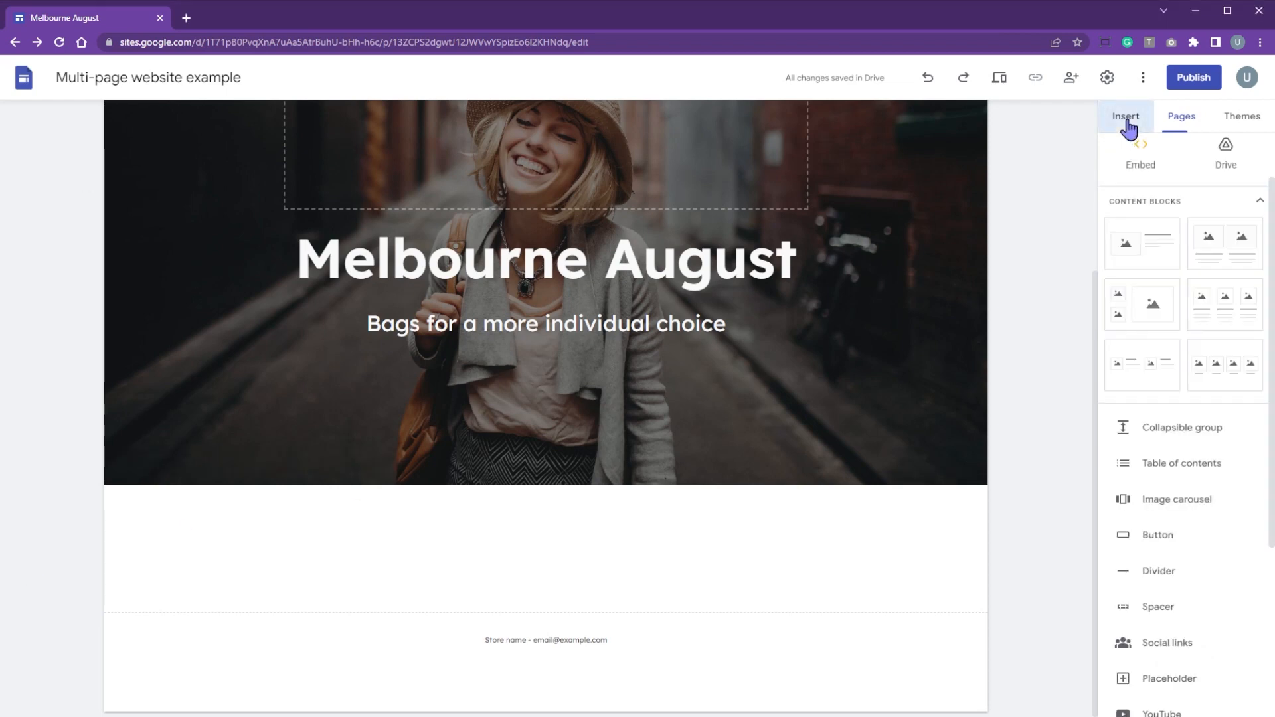
pyautogui.click(1224, 244)
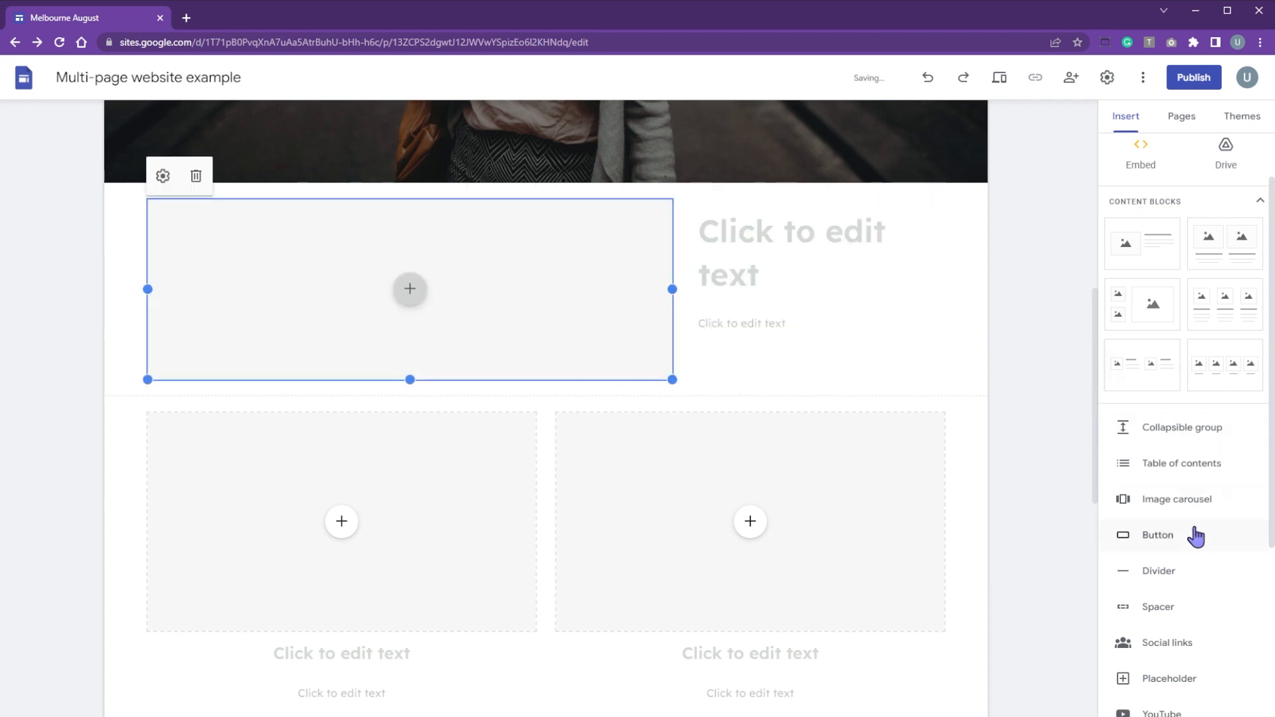
pyautogui.click(1158, 535)
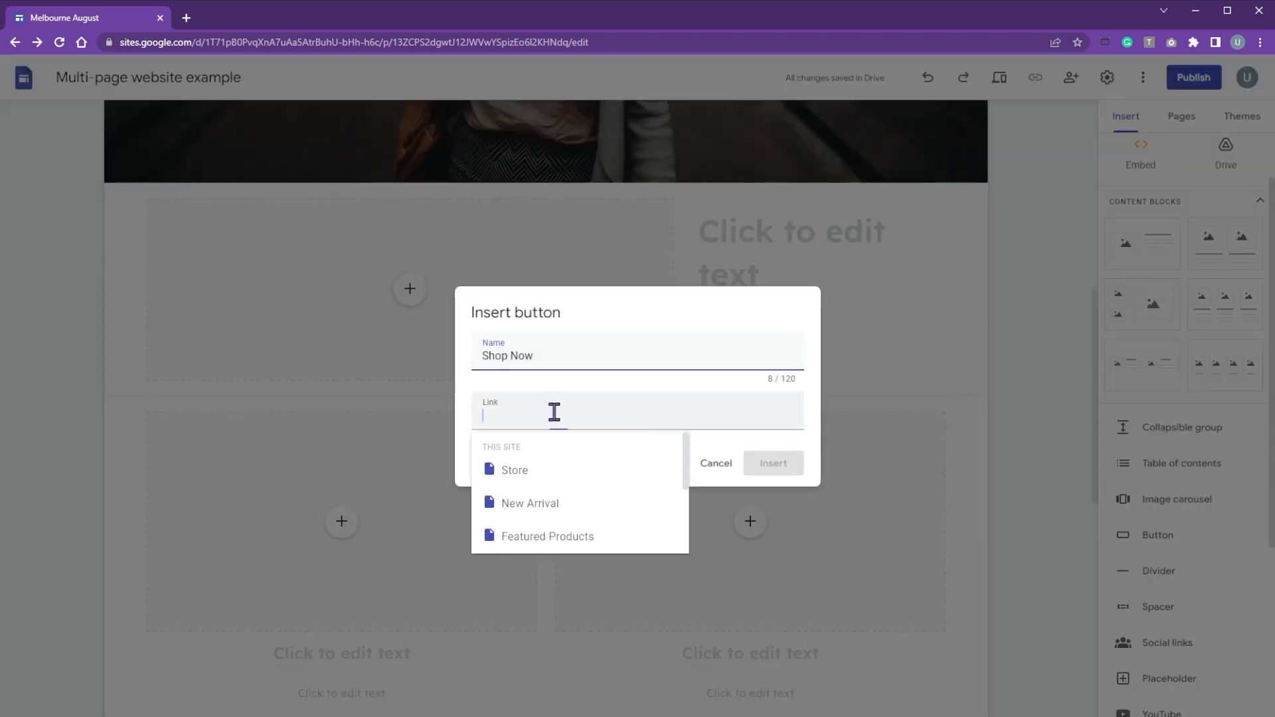
pyautogui.click(772, 462)
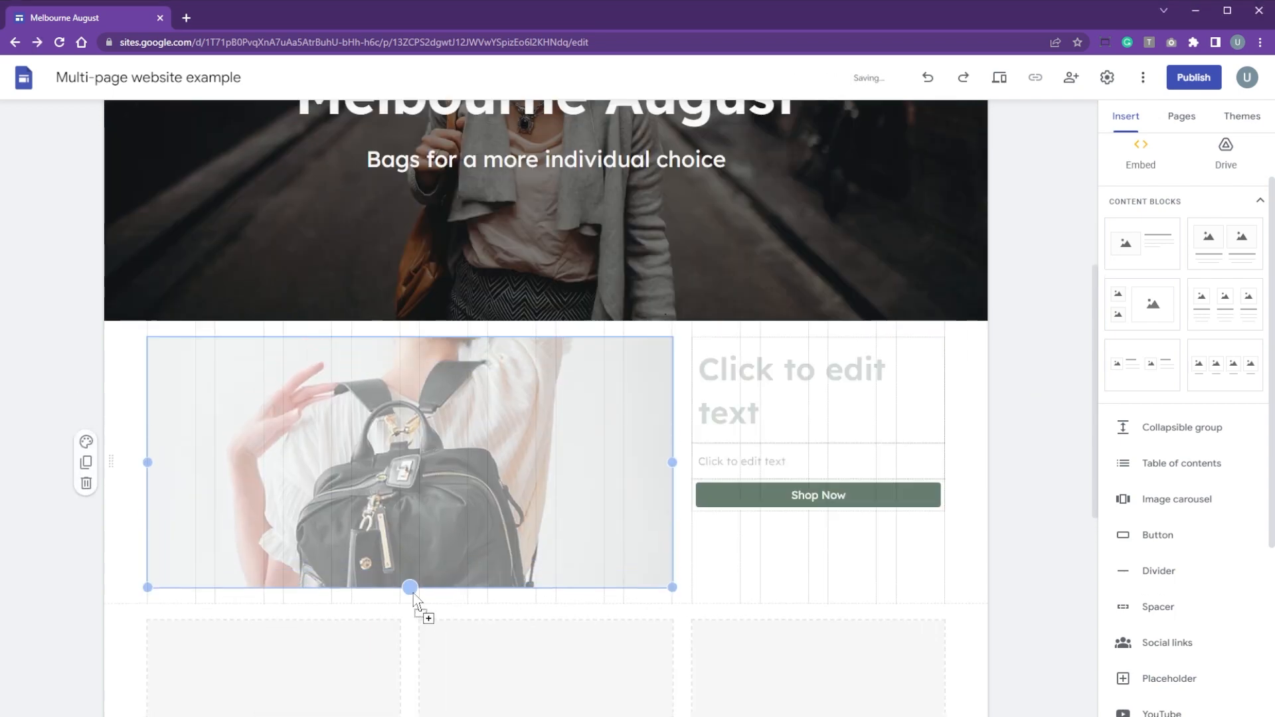
pyautogui.scroll(-3)
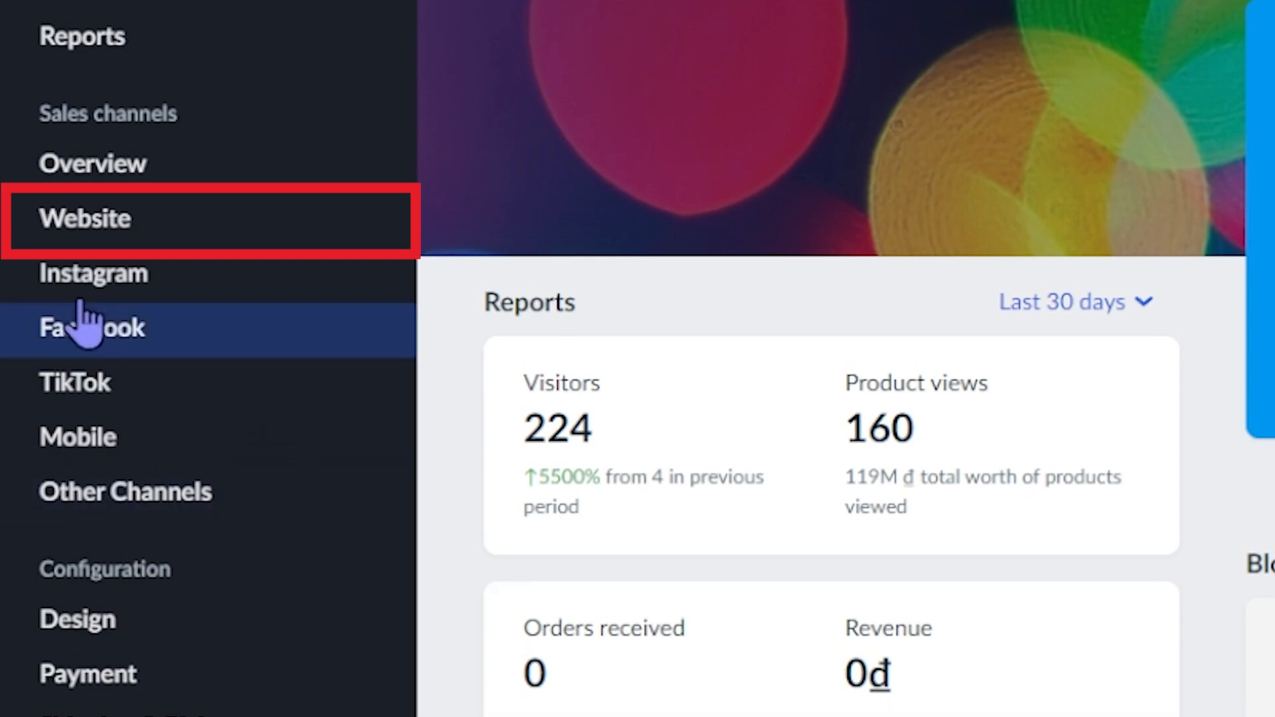
# - In Ecwid Sales channels > Website, choose Learn More on the Custom website option
pyautogui.click(82, 218)
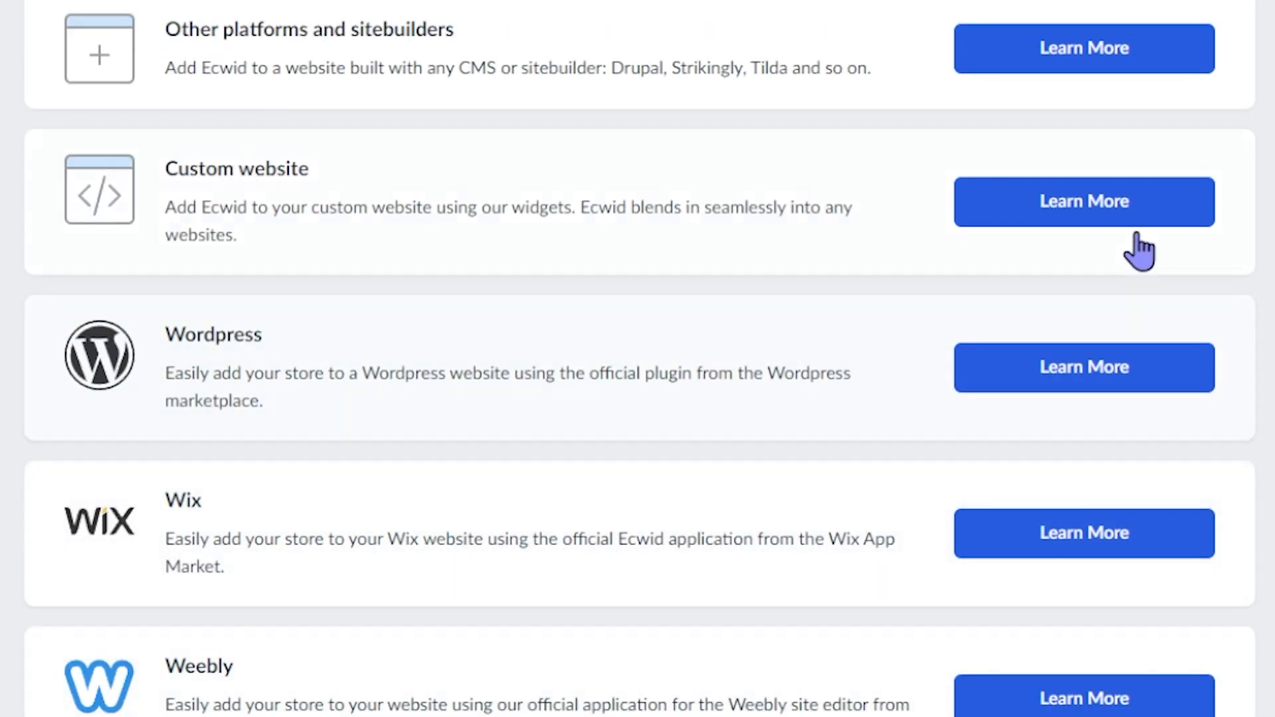
pyautogui.click(1084, 202)
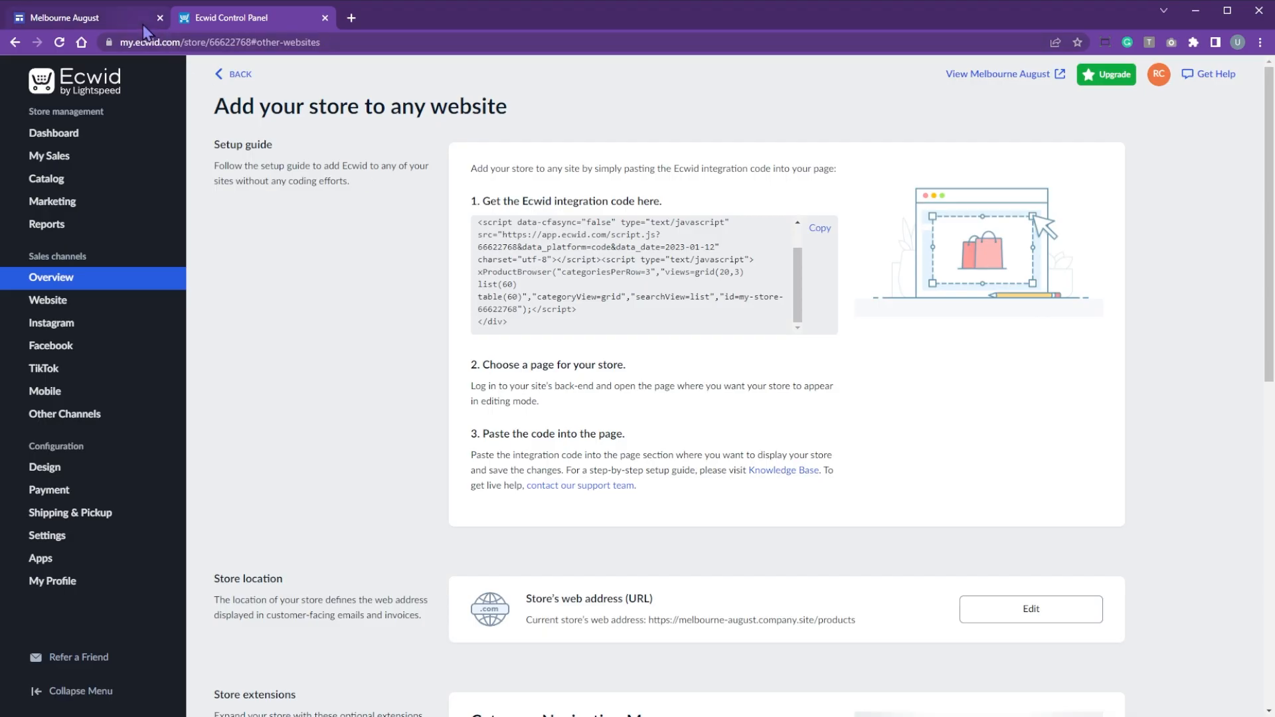
# - Embed the copied Ecwid store integration code on the Store page
pyautogui.click(79, 19)
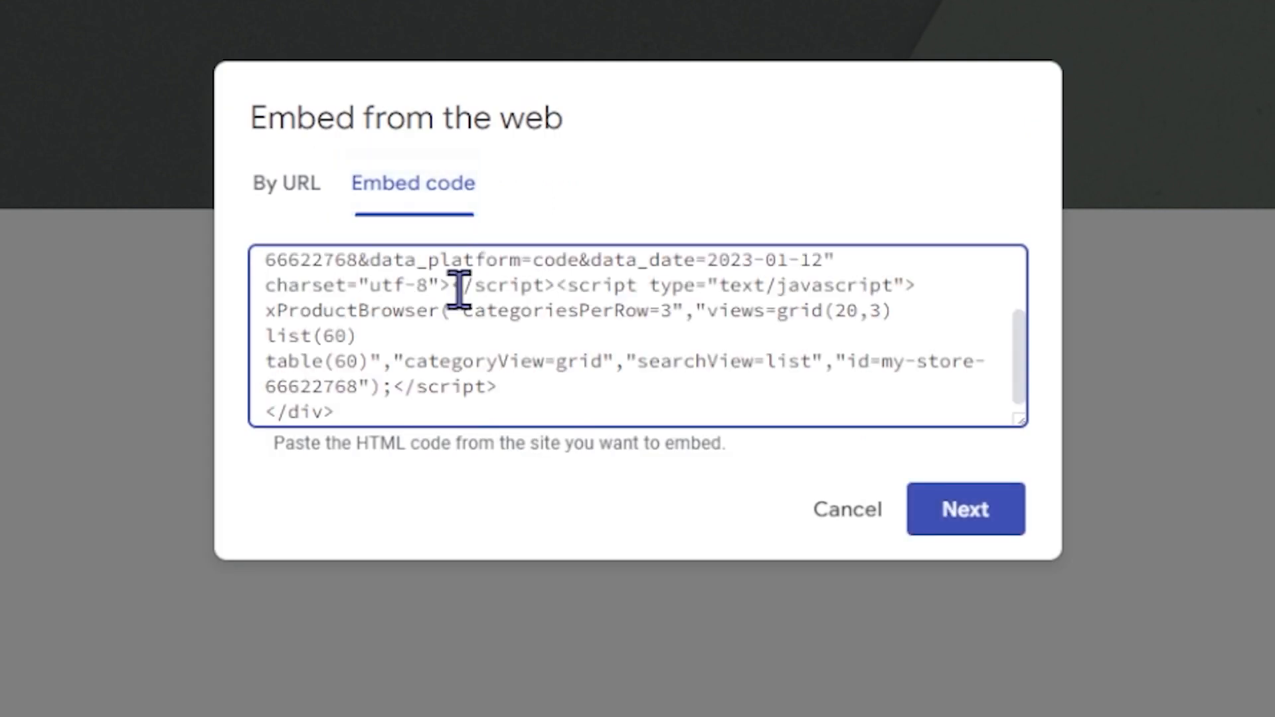
pyautogui.click(964, 507)
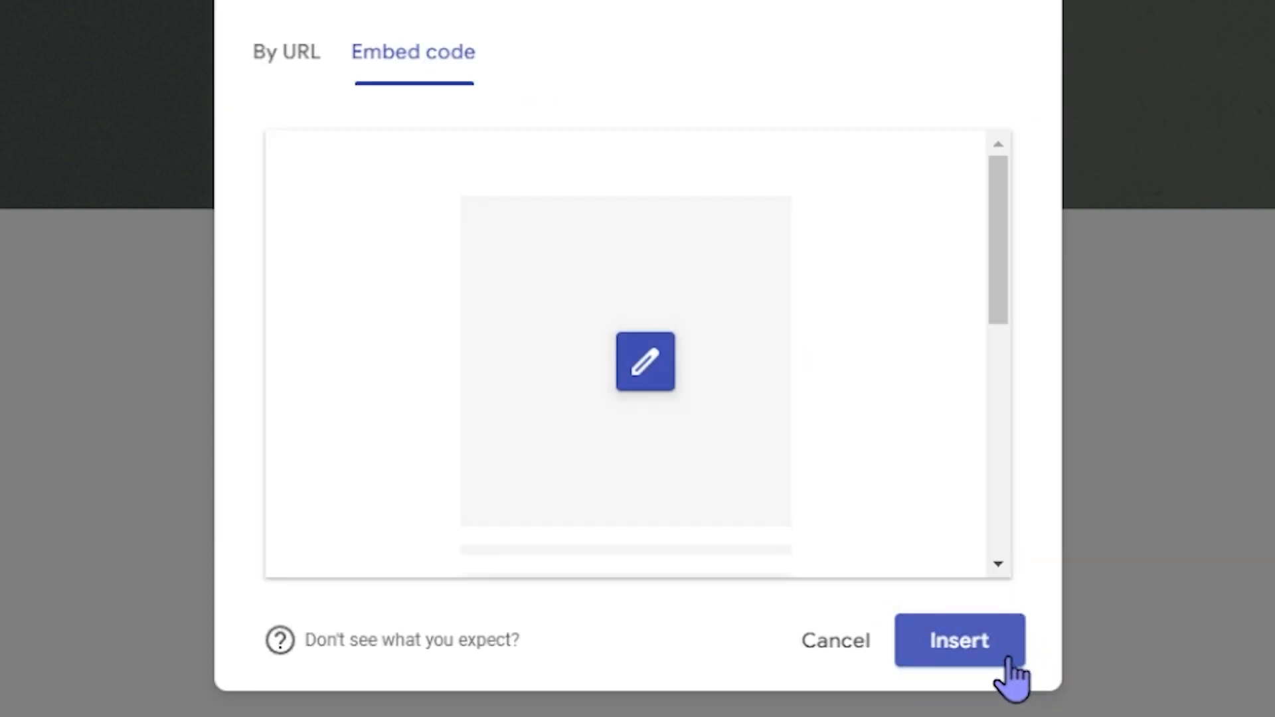
pyautogui.click(959, 641)
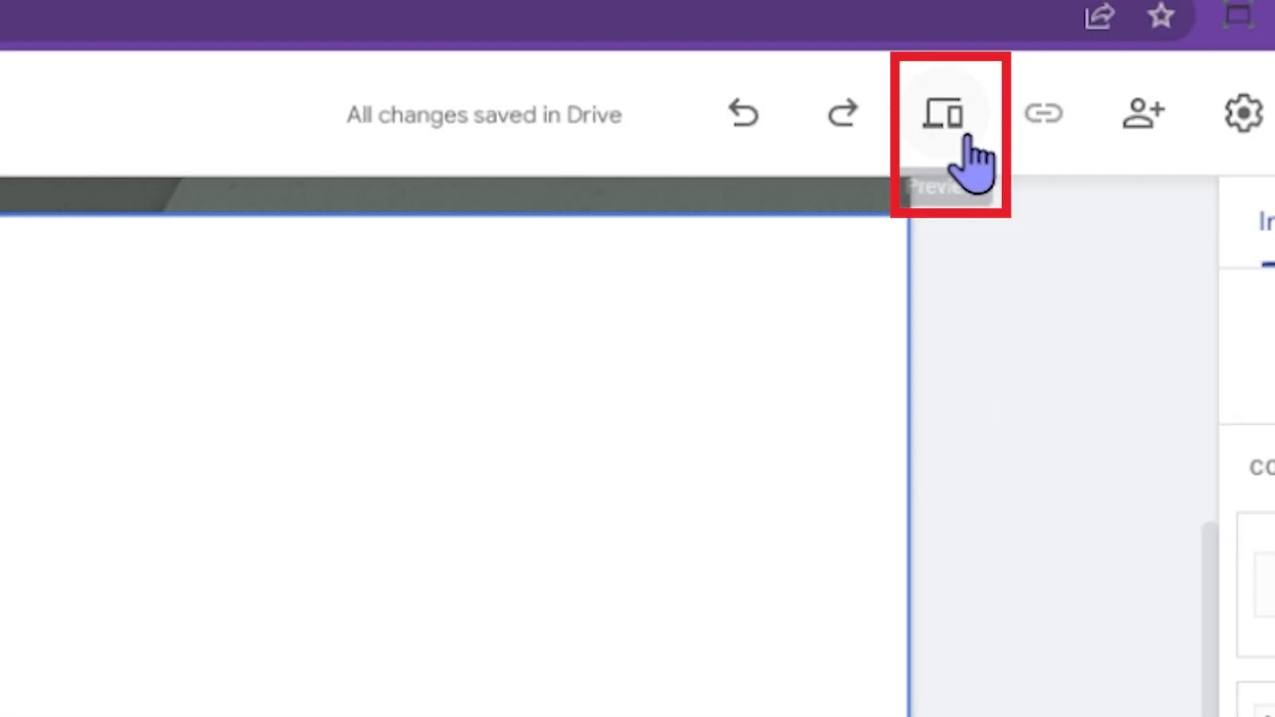
# - Preview the Store page storefront, then switch to editing the New Arrival page
pyautogui.click(942, 113)
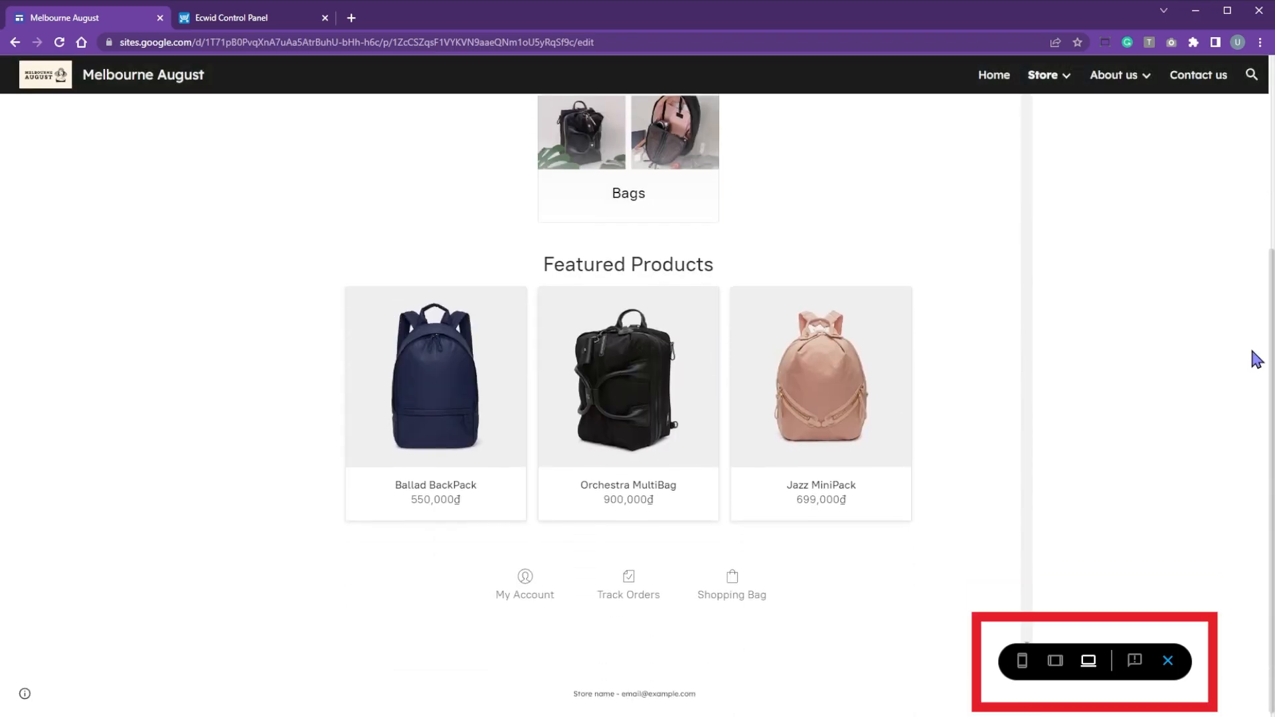
pyautogui.click(1022, 662)
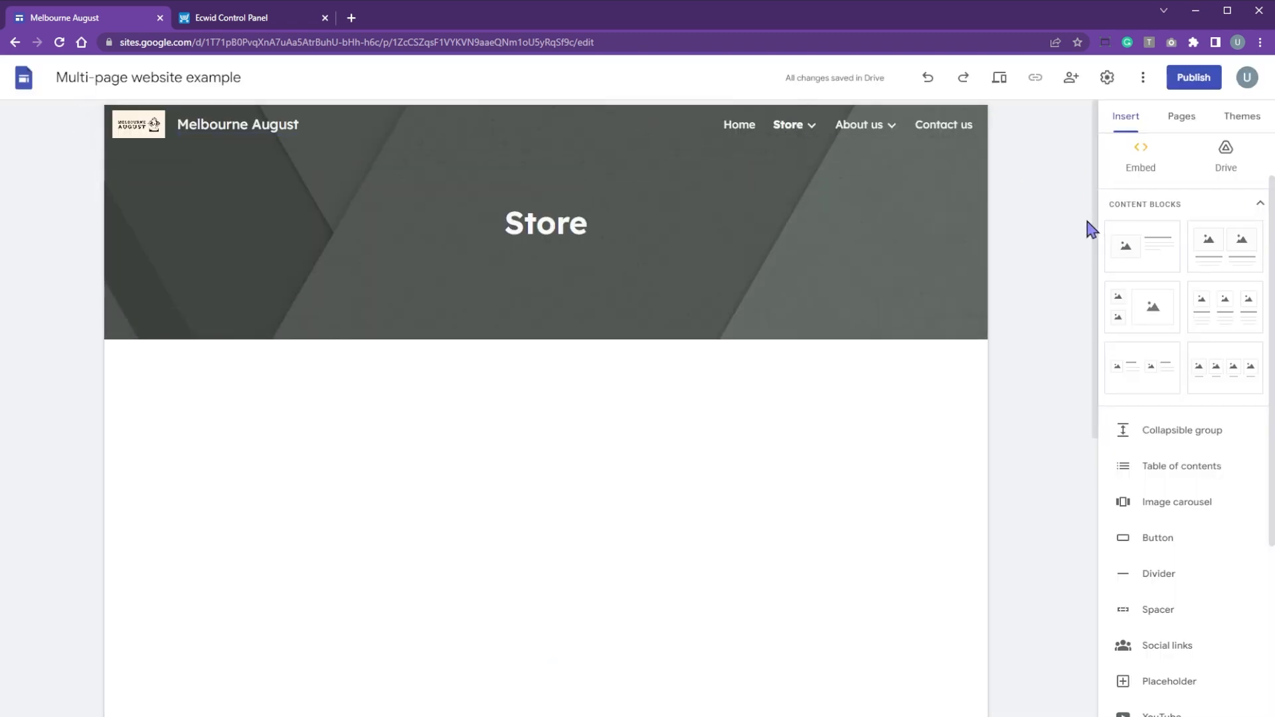
pyautogui.click(789, 125)
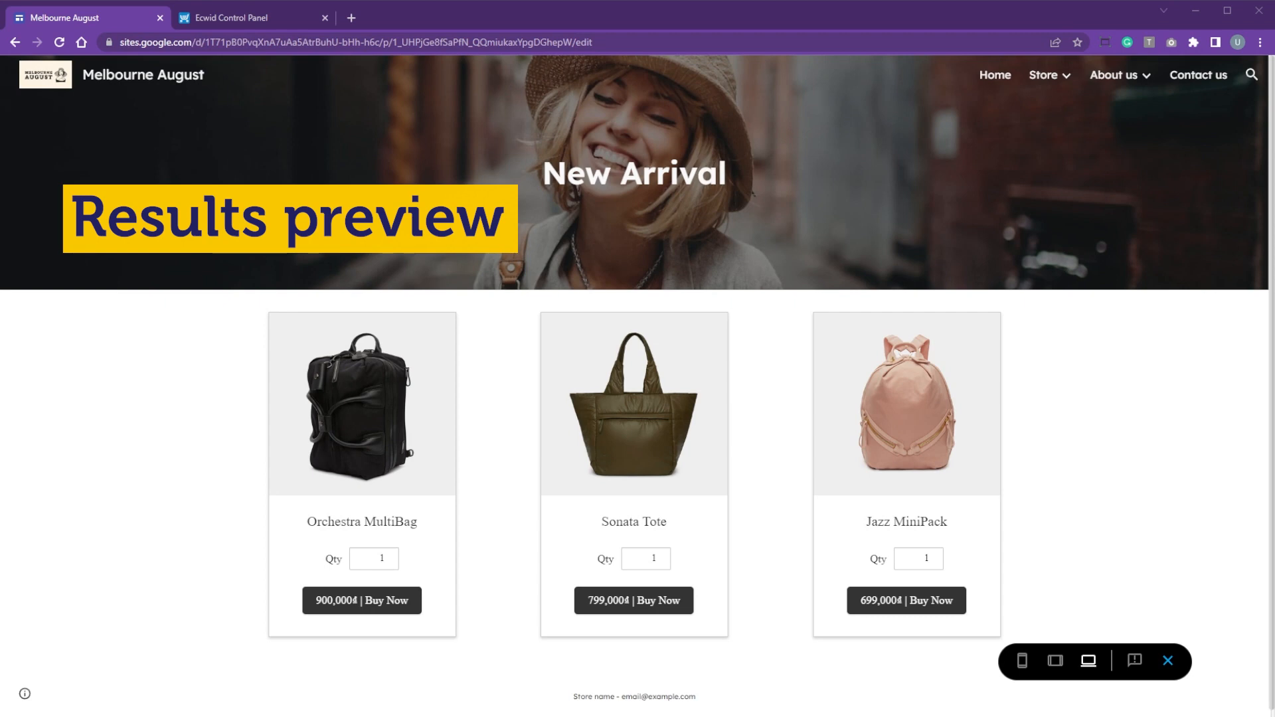
pyautogui.click(1167, 661)
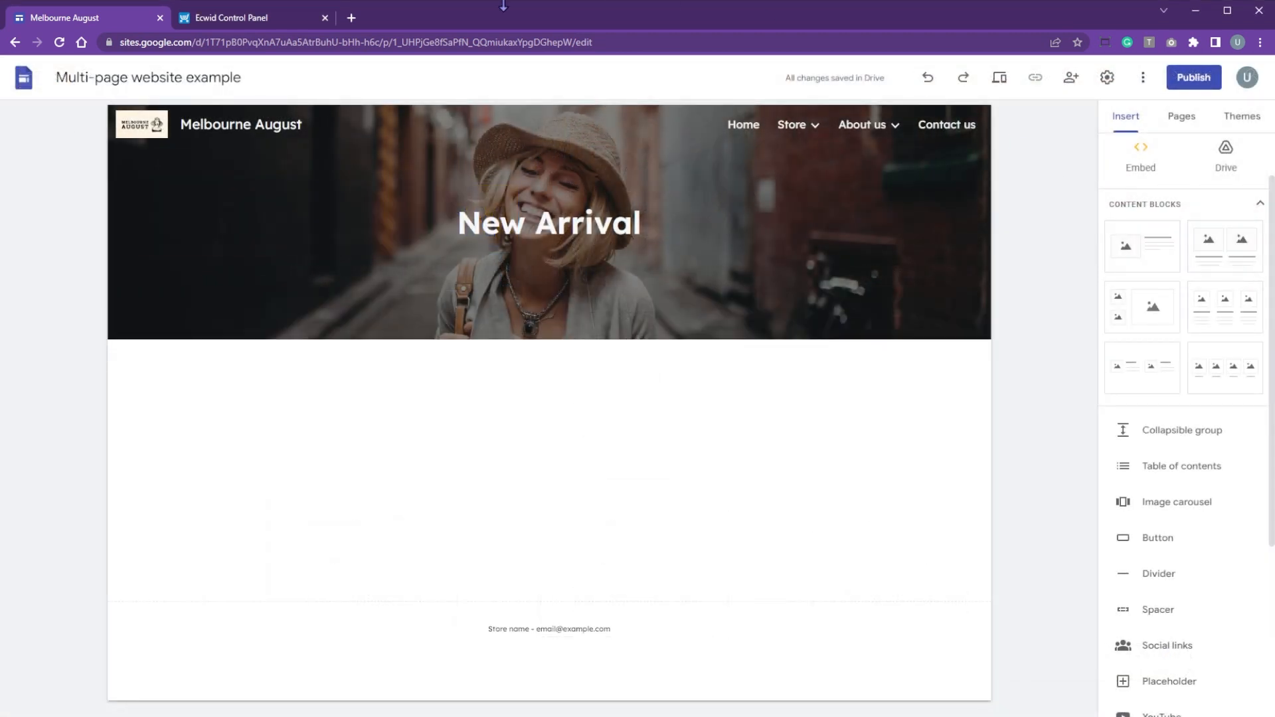
# - In Ecwid Website > Overview, start creating a Buy button via Get Started
pyautogui.click(228, 18)
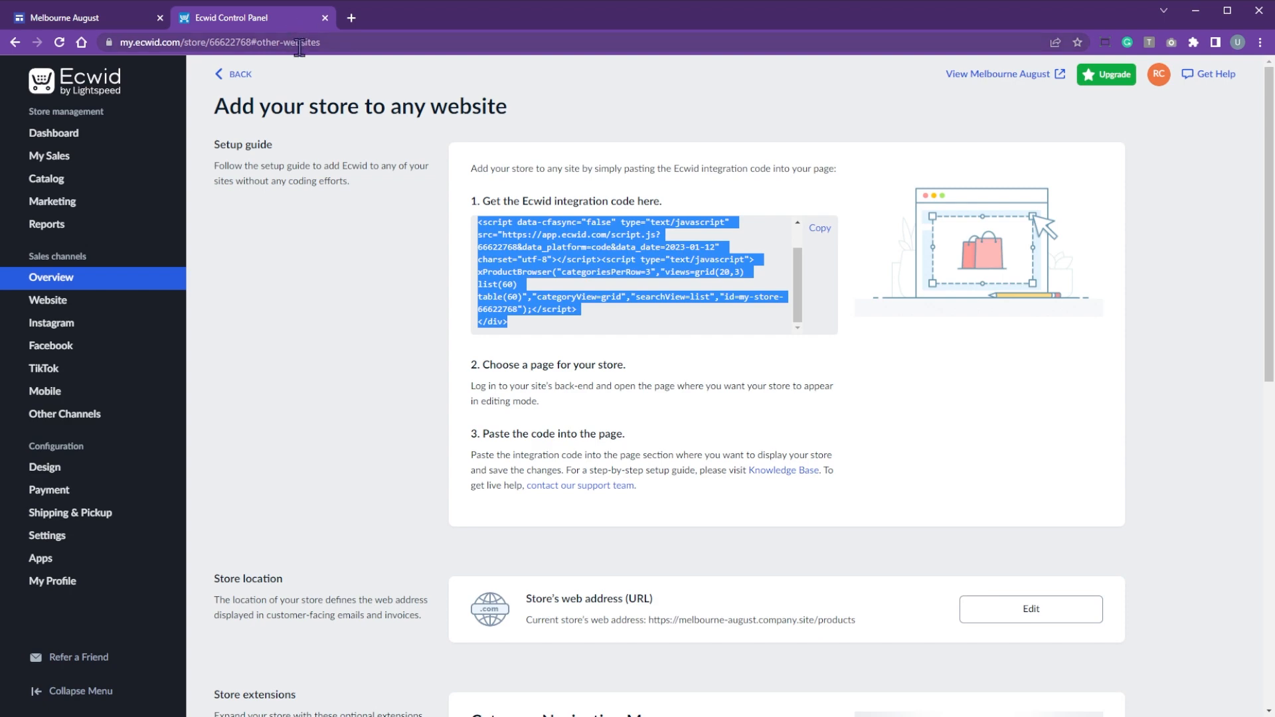
pyautogui.click(48, 300)
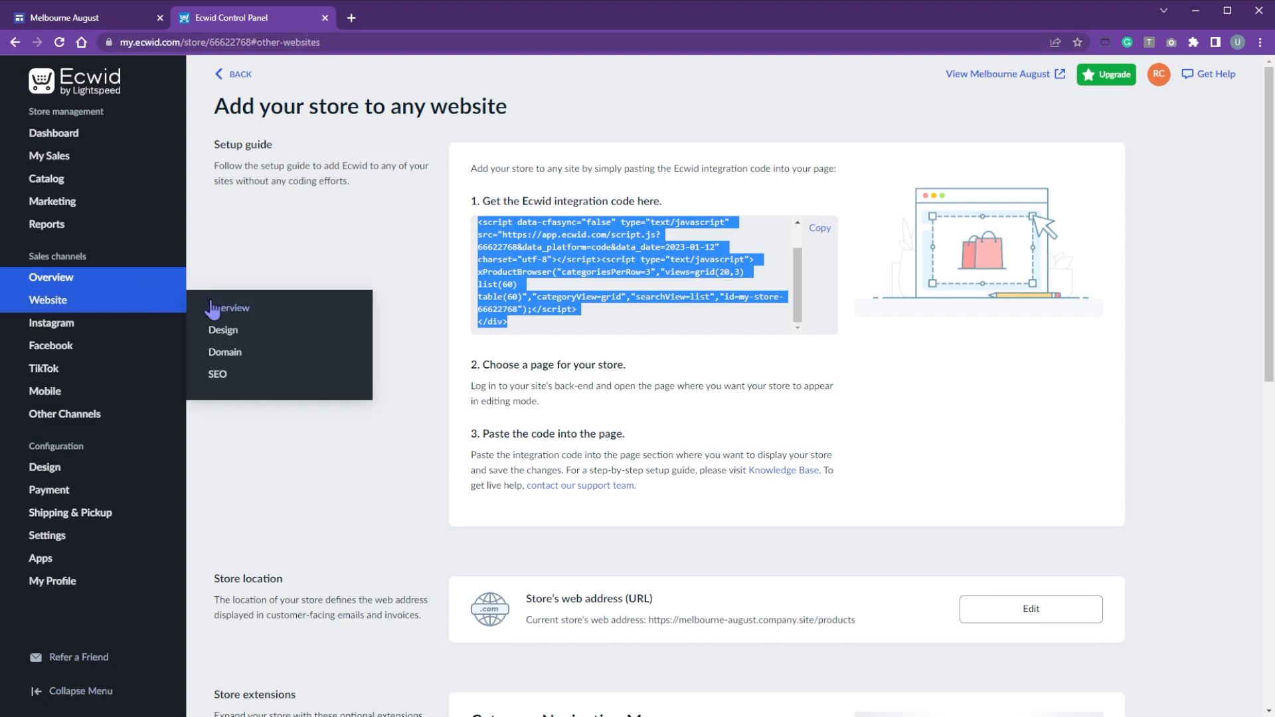
pyautogui.click(229, 308)
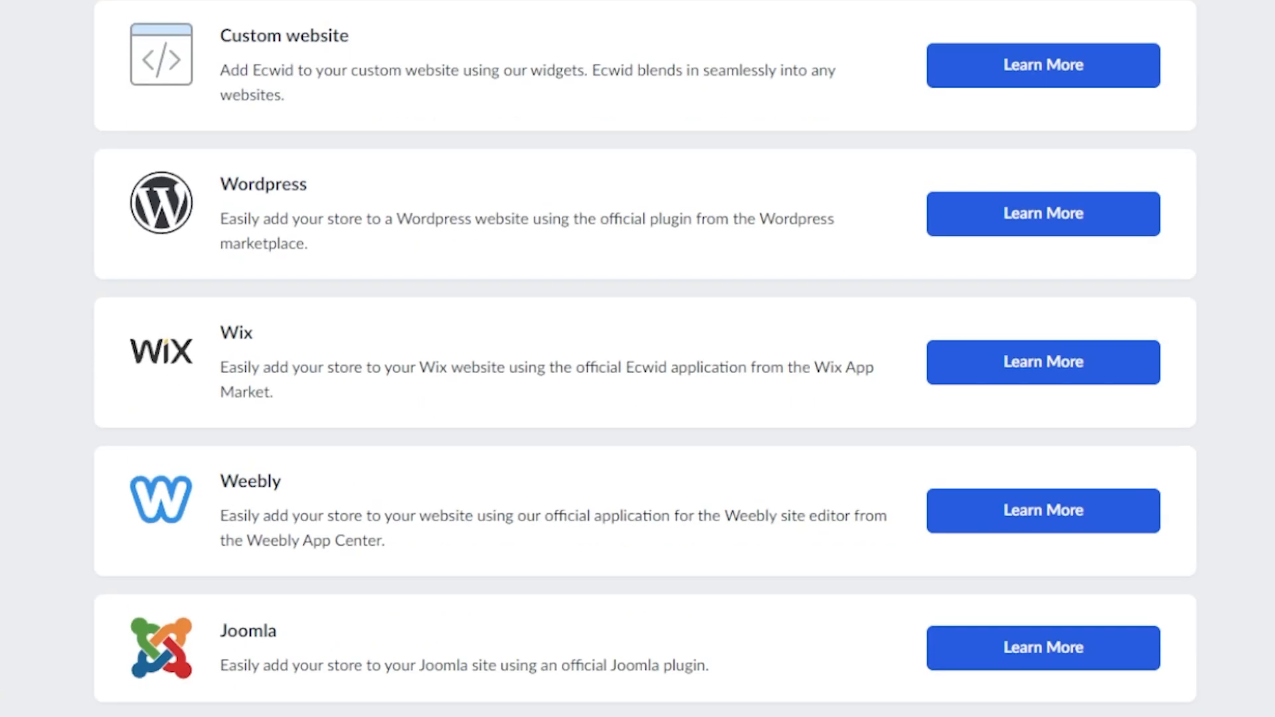
pyautogui.scroll(-3)
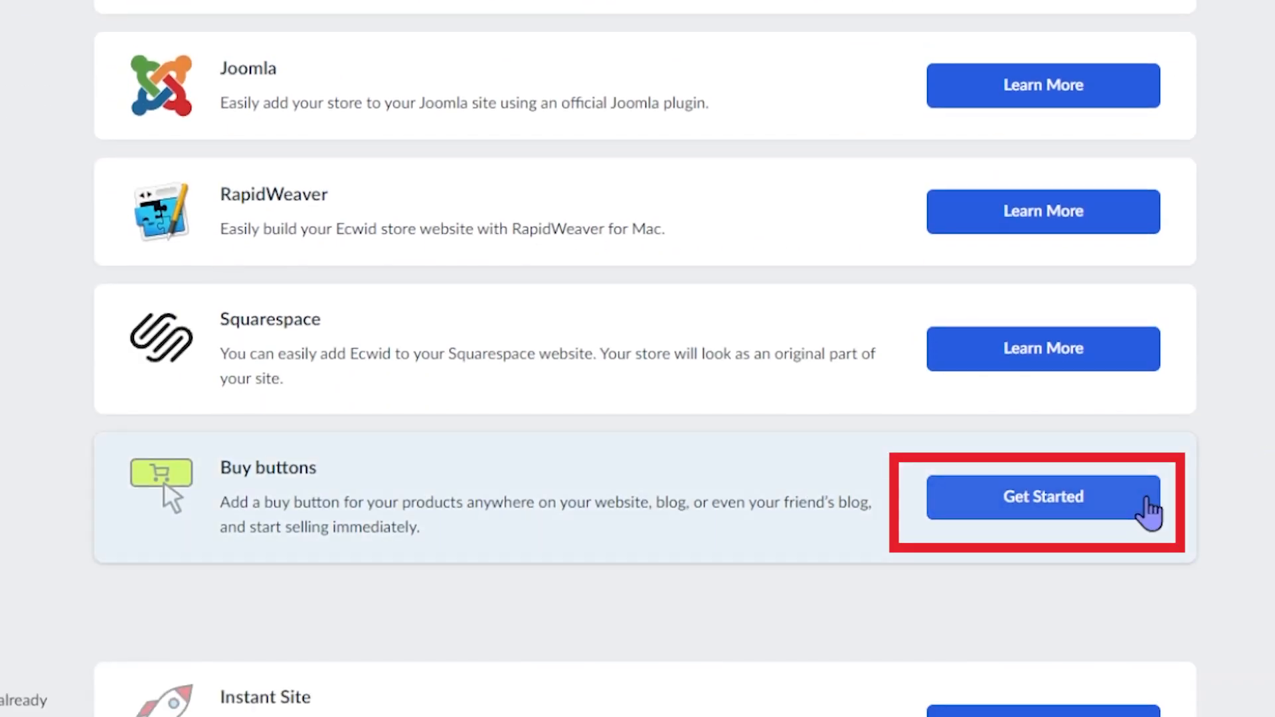
pyautogui.click(1043, 496)
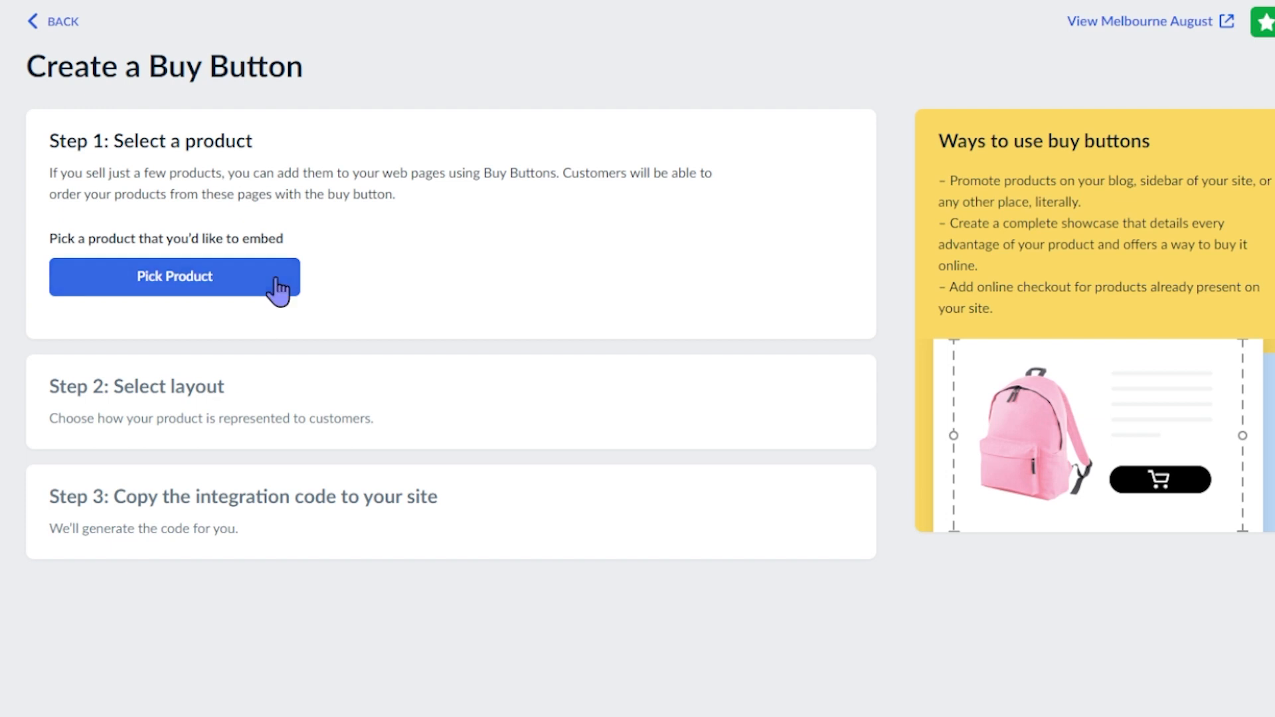
# - Generate compact Buy button code for Orchestra MultiBag and copy it
pyautogui.click(174, 276)
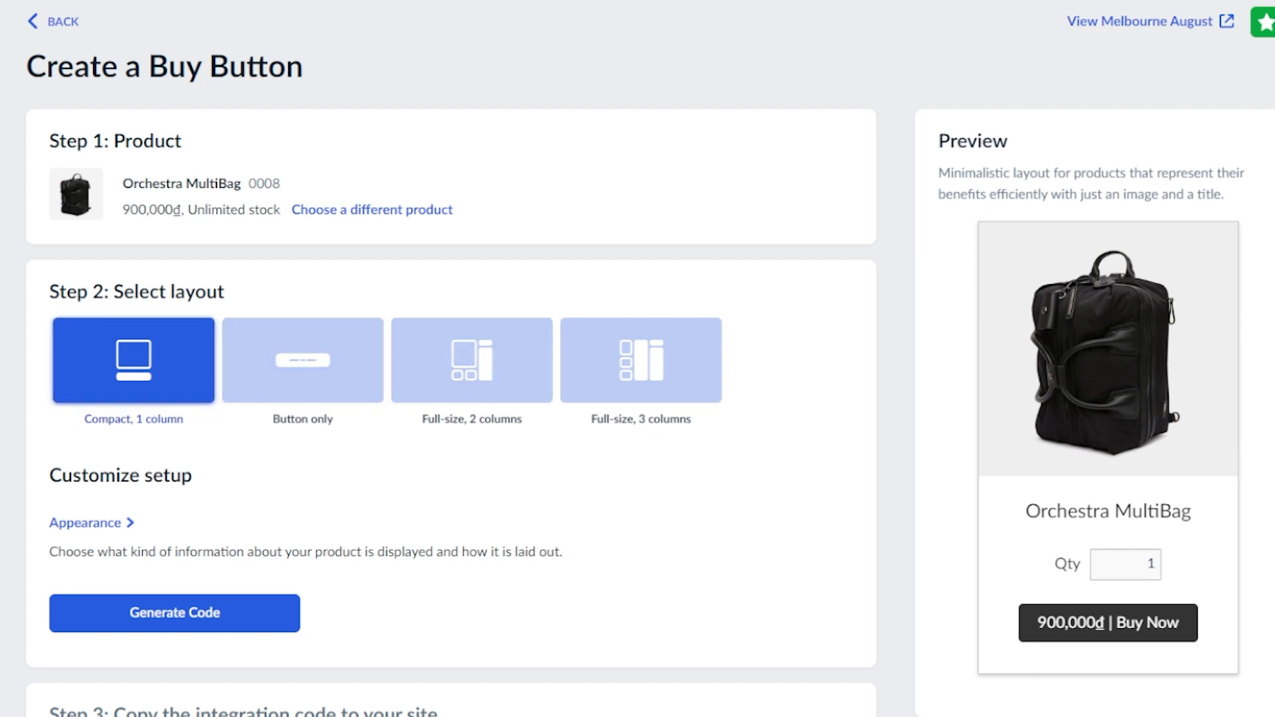
pyautogui.click(174, 614)
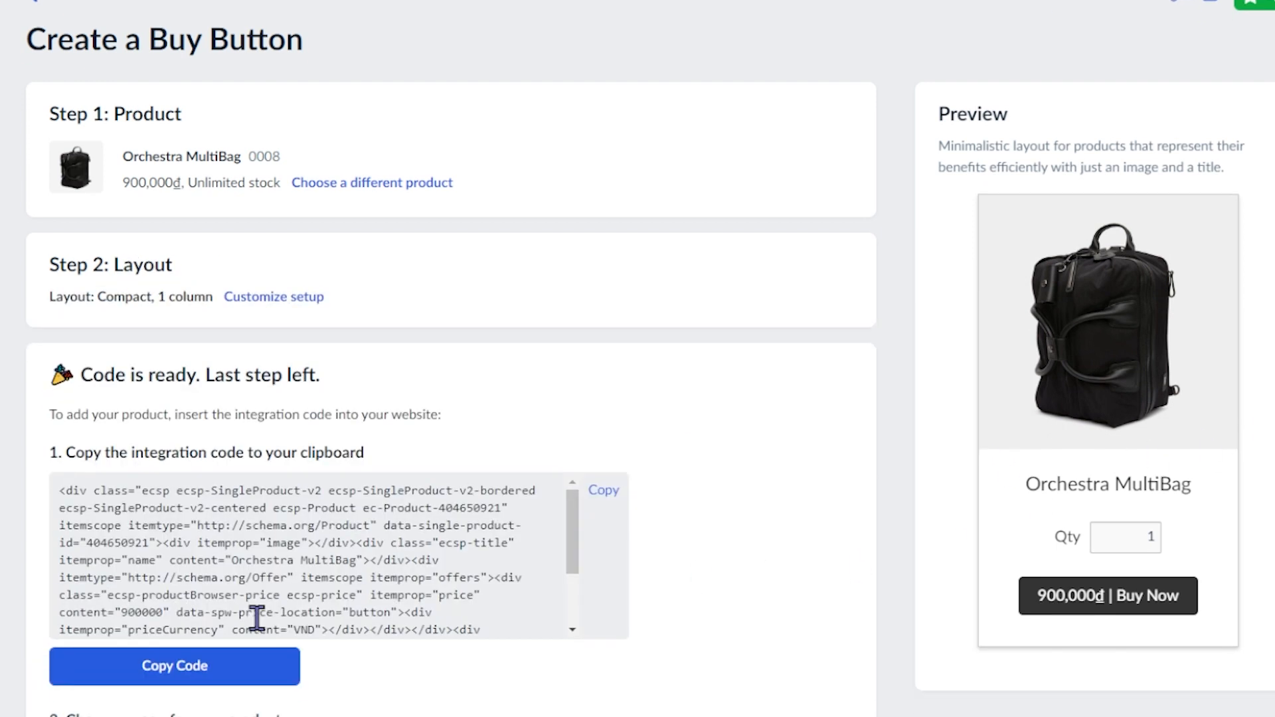
pyautogui.click(172, 684)
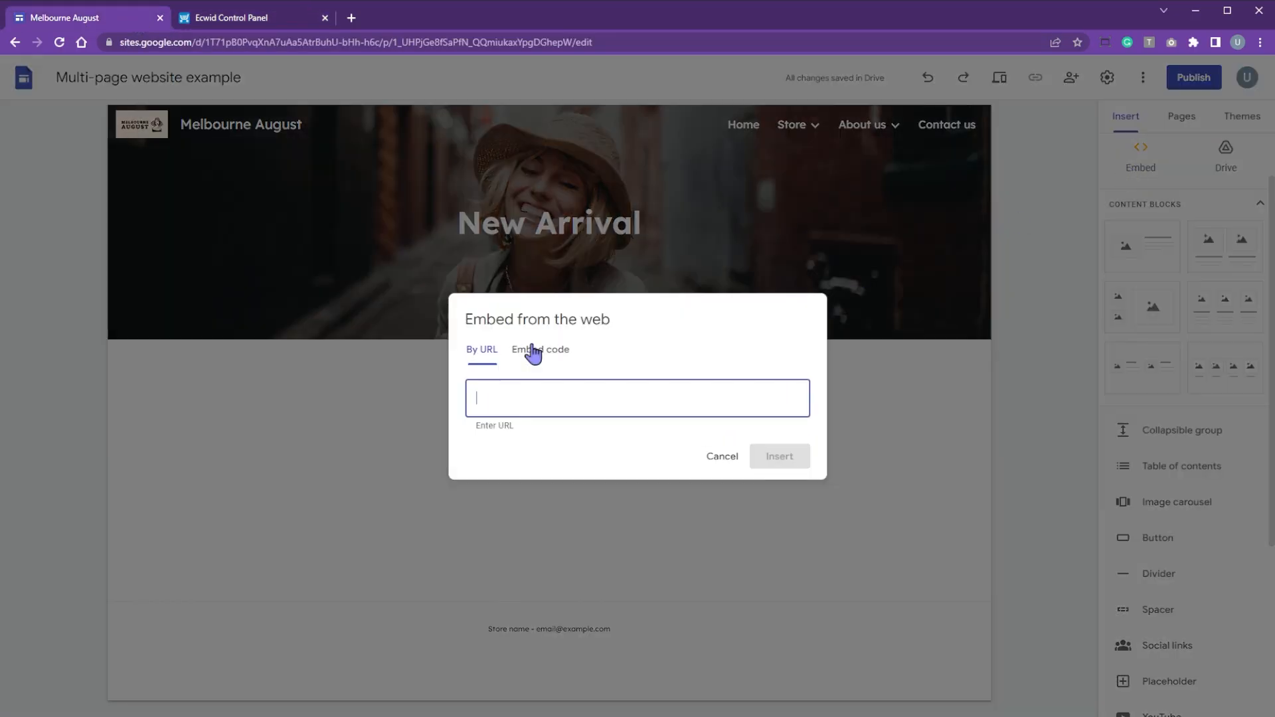
# - Embed the pasted buy button code onto the New Arrival page
pyautogui.click(539, 349)
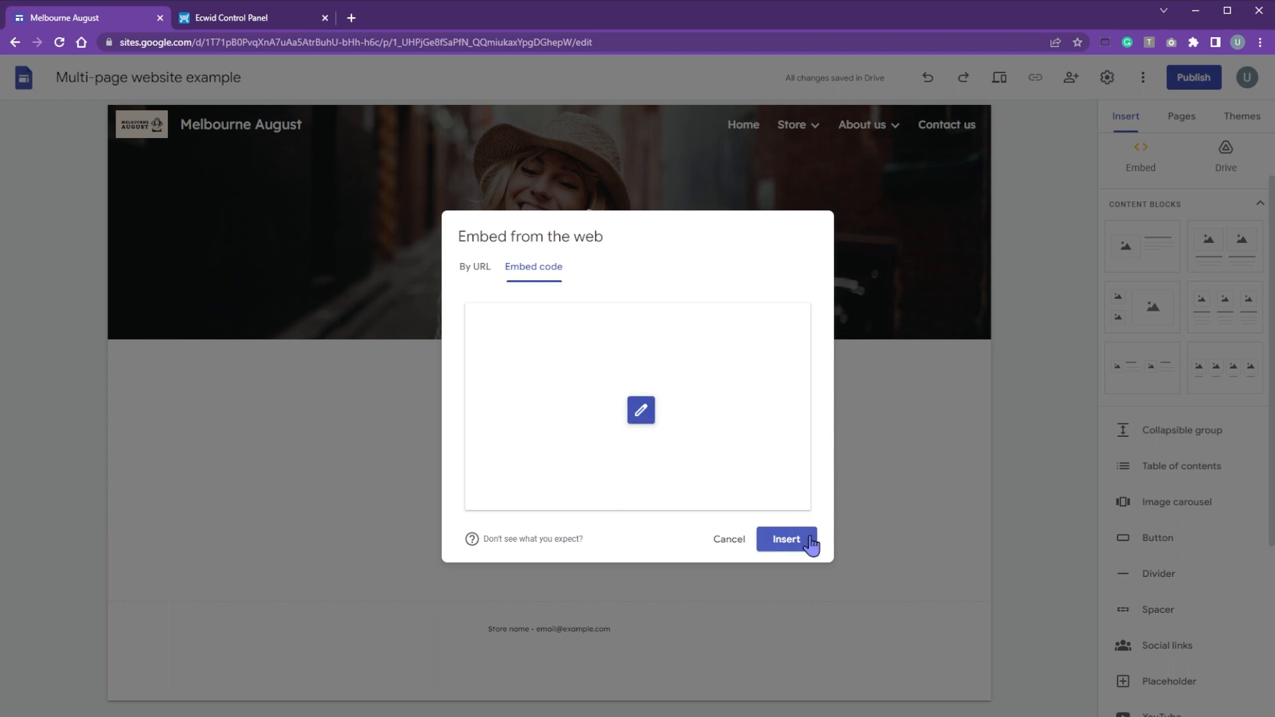
pyautogui.click(786, 539)
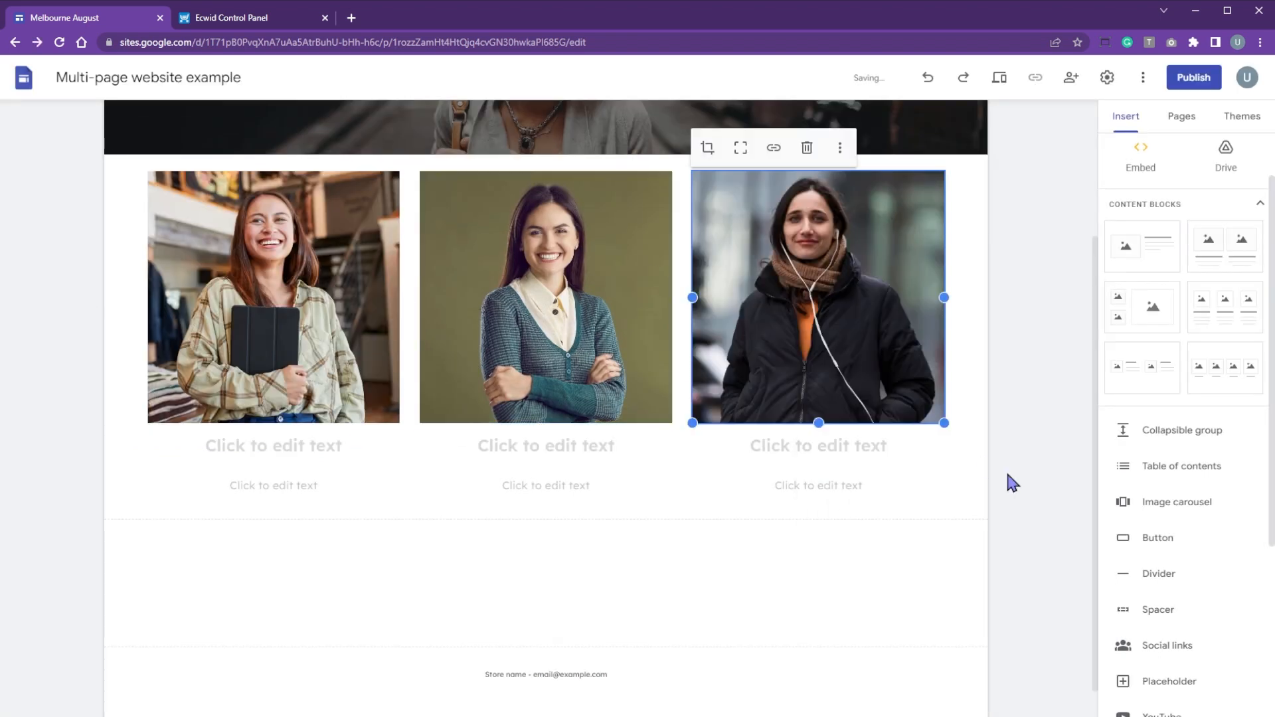
pyautogui.write('Sash')
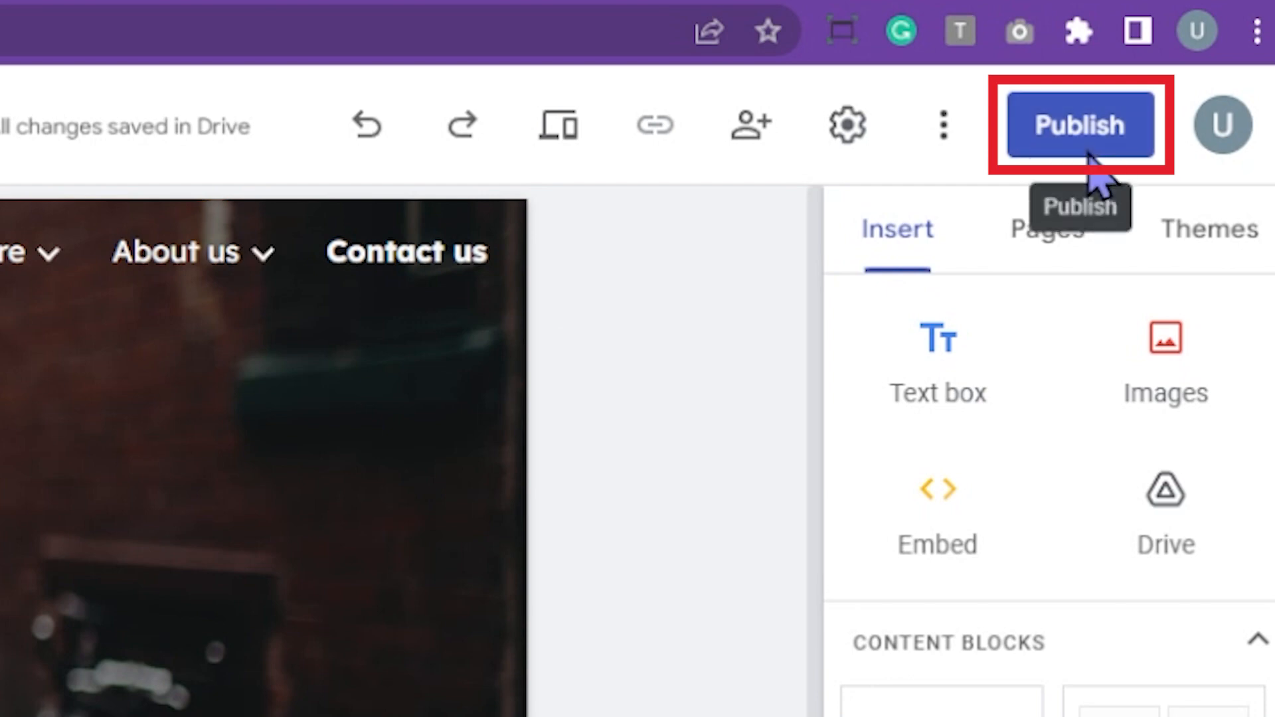
# - Publish the site at the melbourne-august-store web address
pyautogui.click(1080, 125)
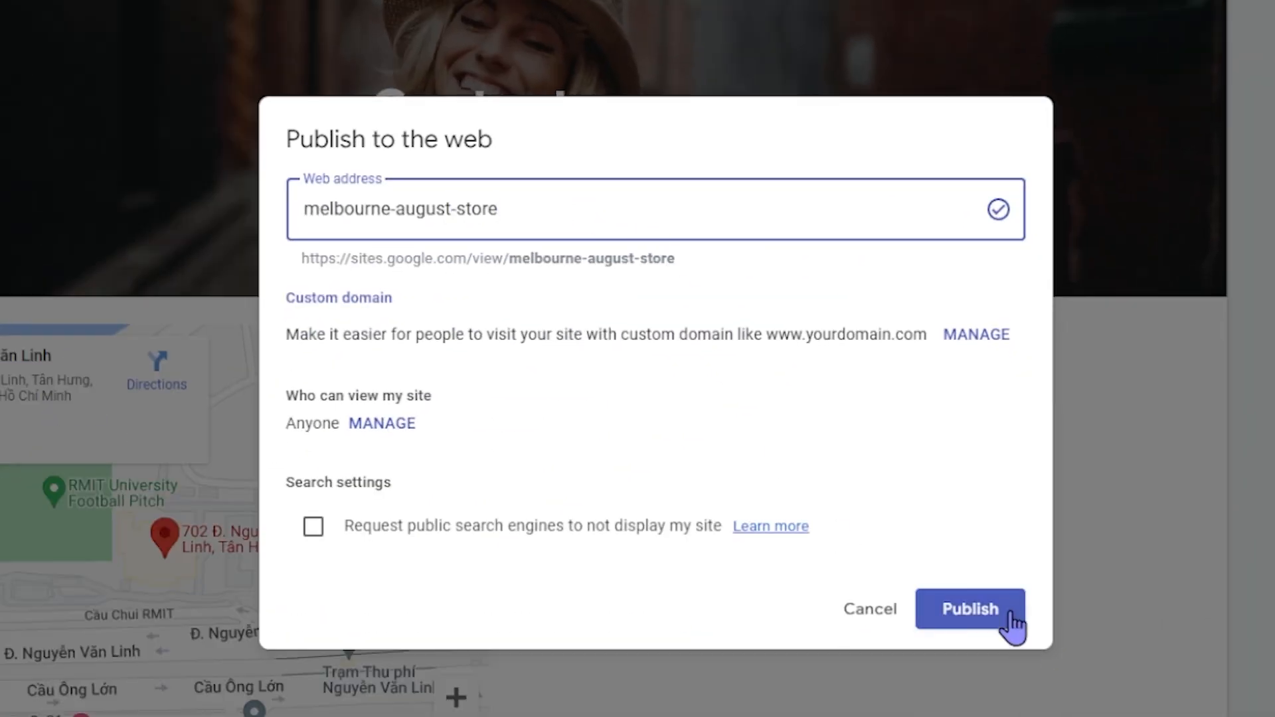
pyautogui.click(970, 609)
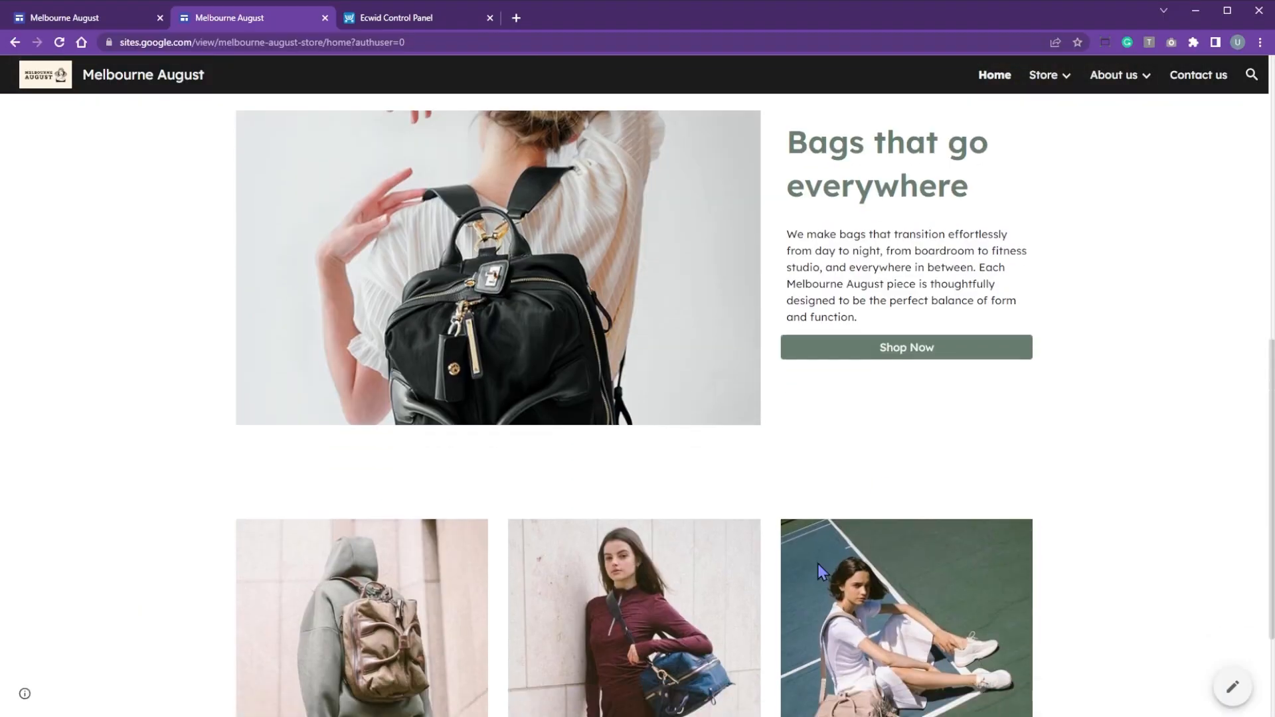
# - On the live Store page, view the Jazz MiniPack and add it to the bag
pyautogui.click(1043, 74)
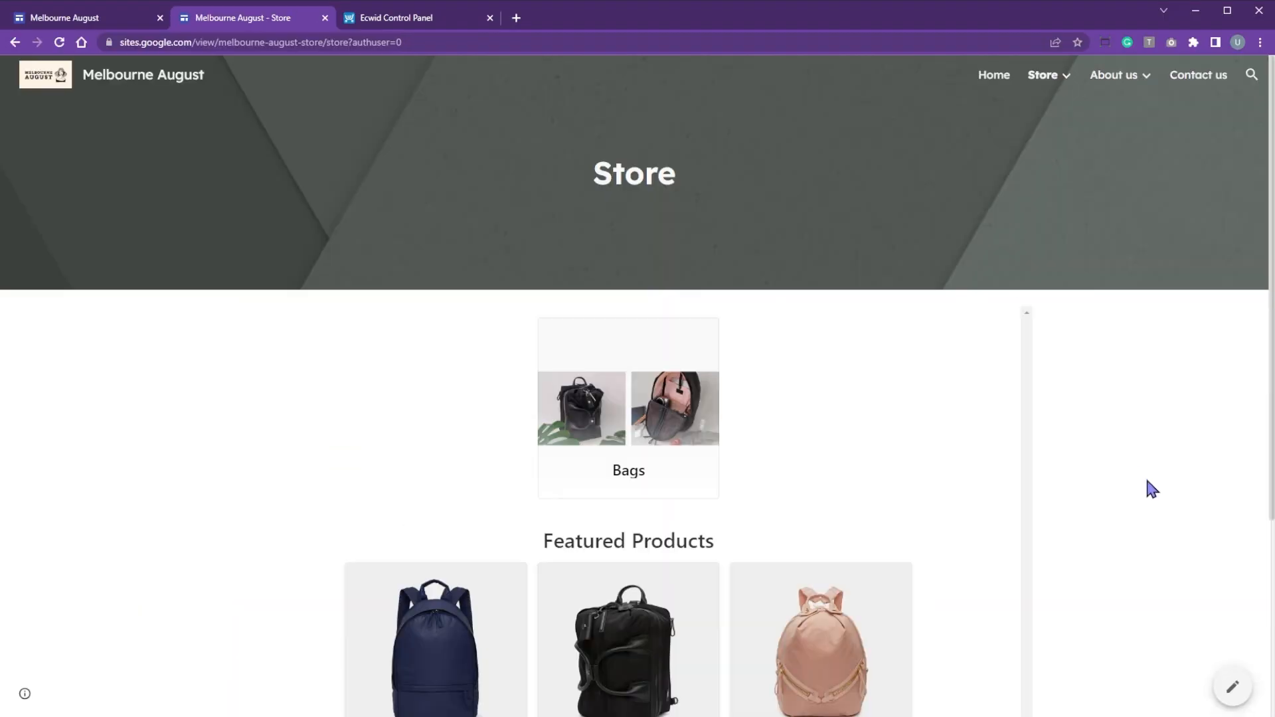
pyautogui.click(820, 648)
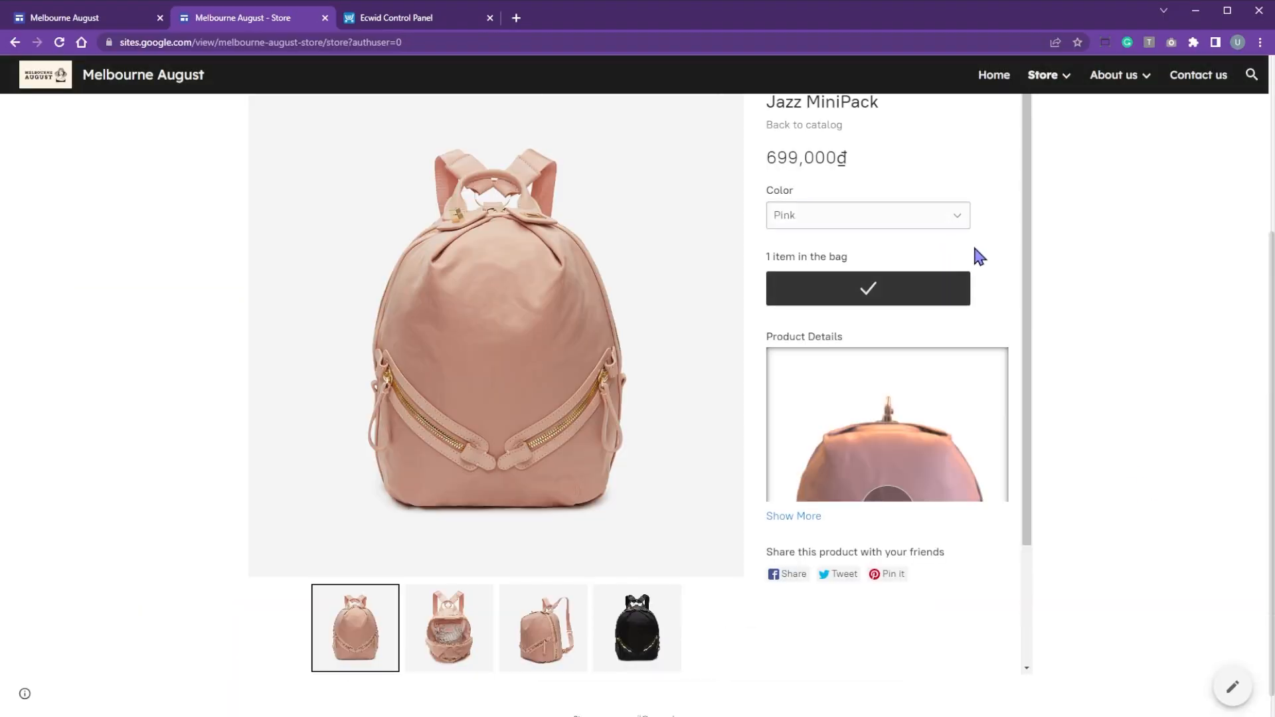